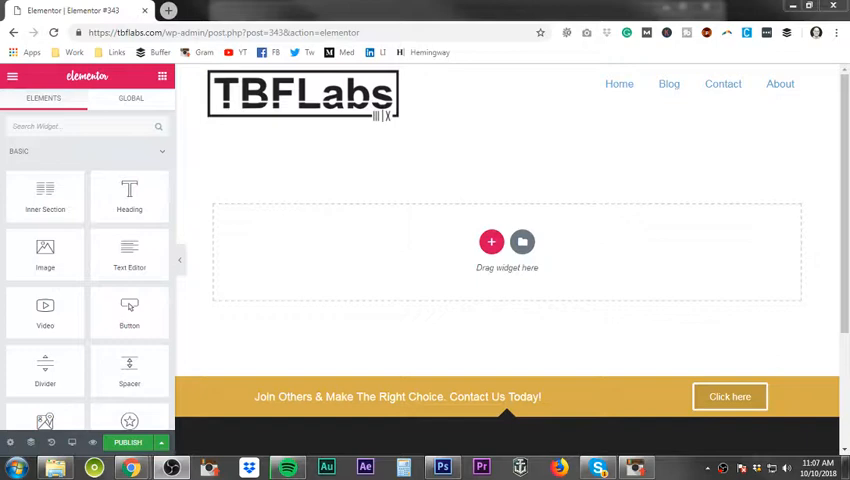
{"action": "mouse_move", "coordinate": [128, 256]}
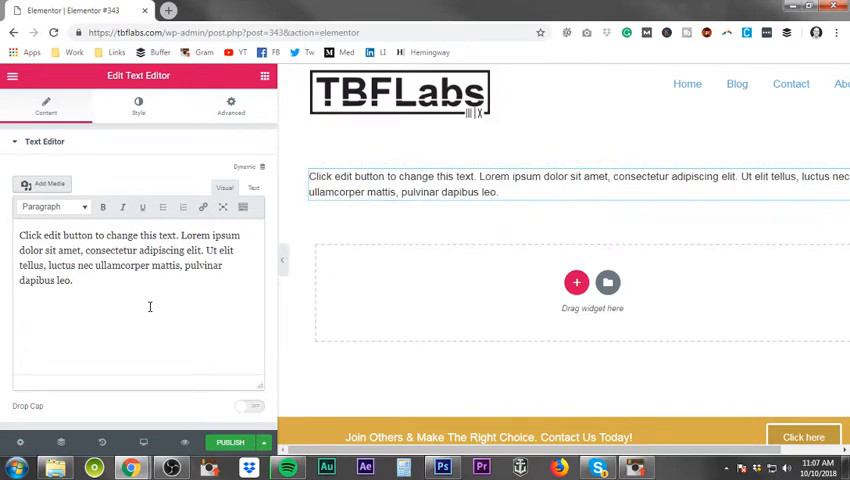
{"action": "mouse_move", "coordinate": [344, 238]}
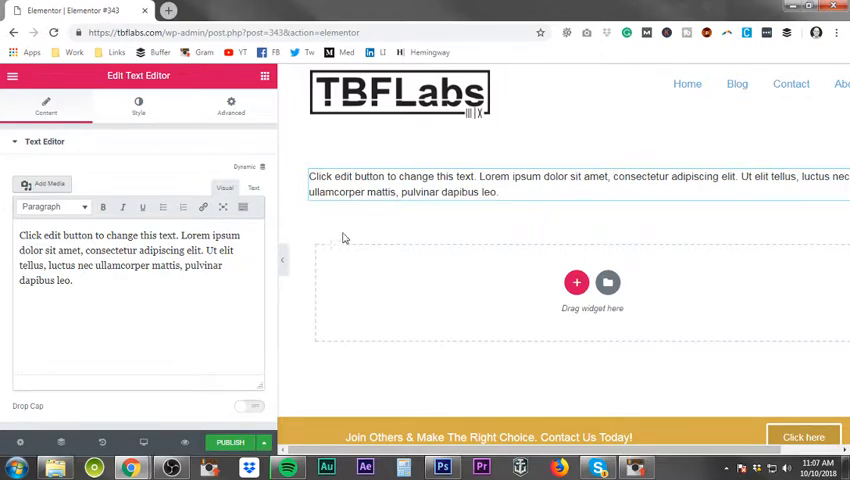
Stretch the section around the placeholder text block to full page width
{"action": "left_click", "coordinate": [484, 192]}
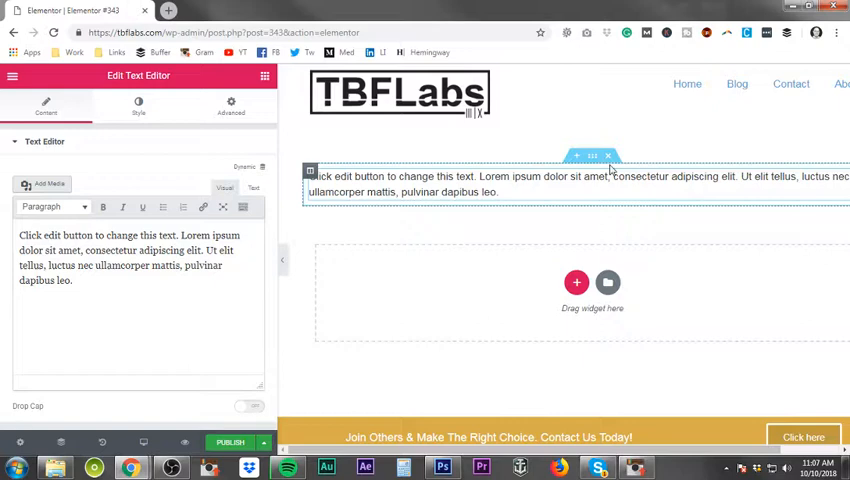
{"action": "left_click", "coordinate": [592, 156]}
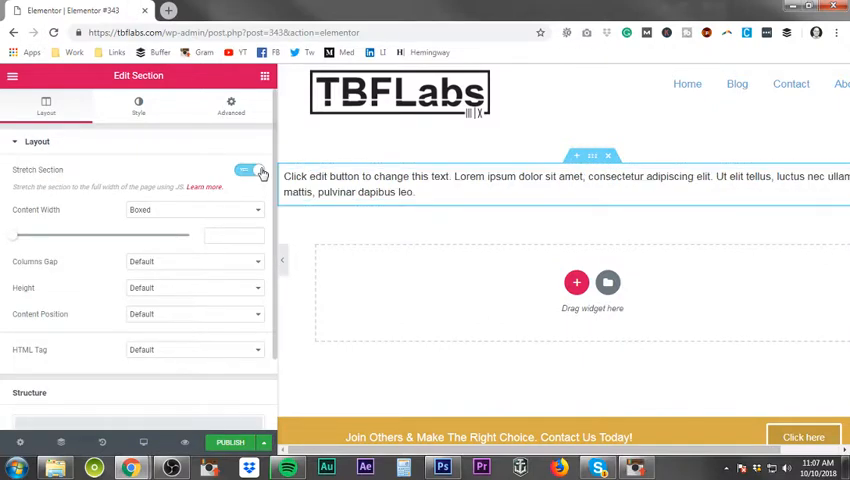
{"action": "left_click", "coordinate": [560, 184]}
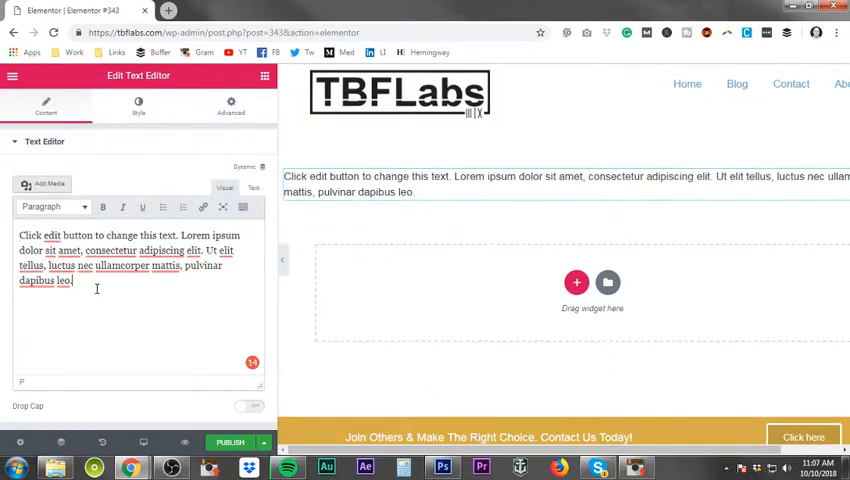
Overwrite the placeholder with "In 2003, CJ started his entrepreneur journey with his first actual project..."
{"action": "double_click", "coordinate": [28, 236]}
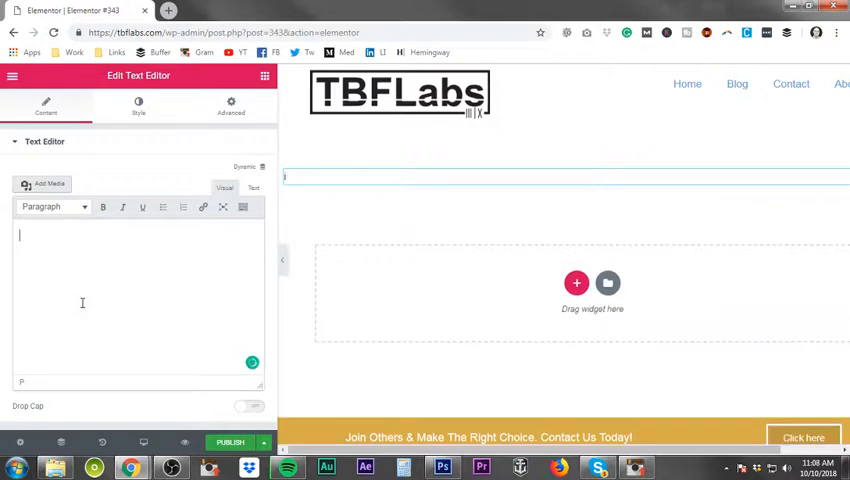
{"action": "type", "text": "In 2"}
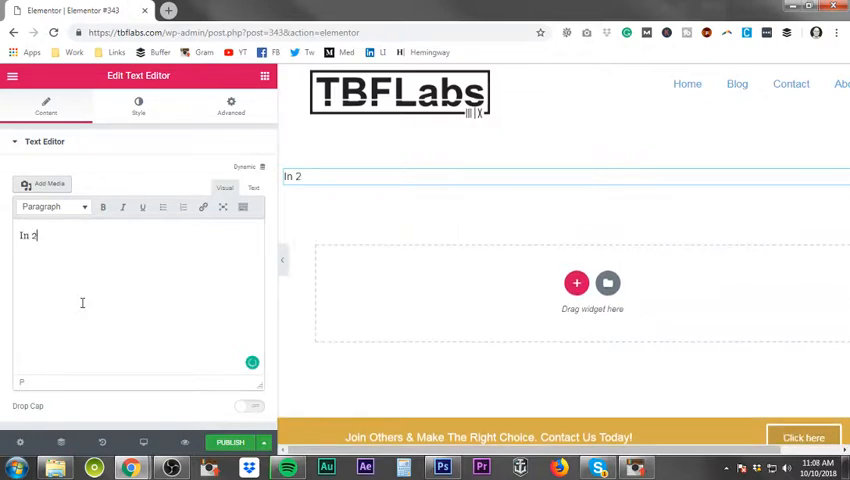
{"action": "type", "text": "003"}
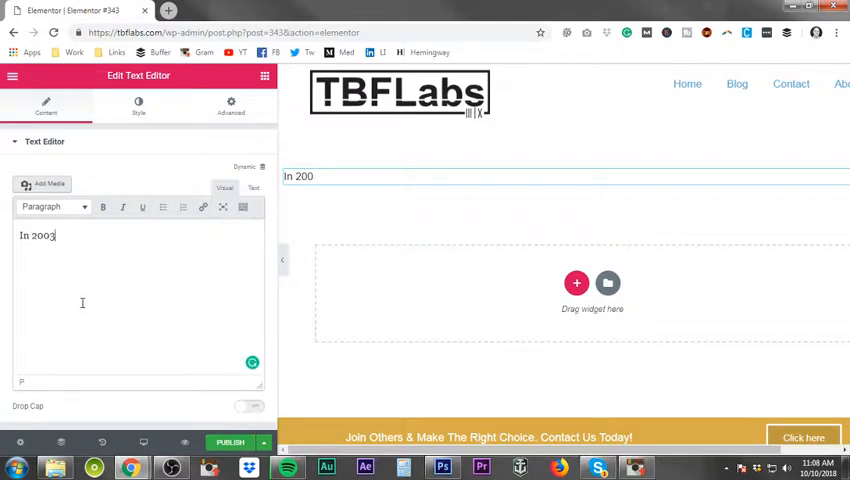
{"action": "type", "text": "."}
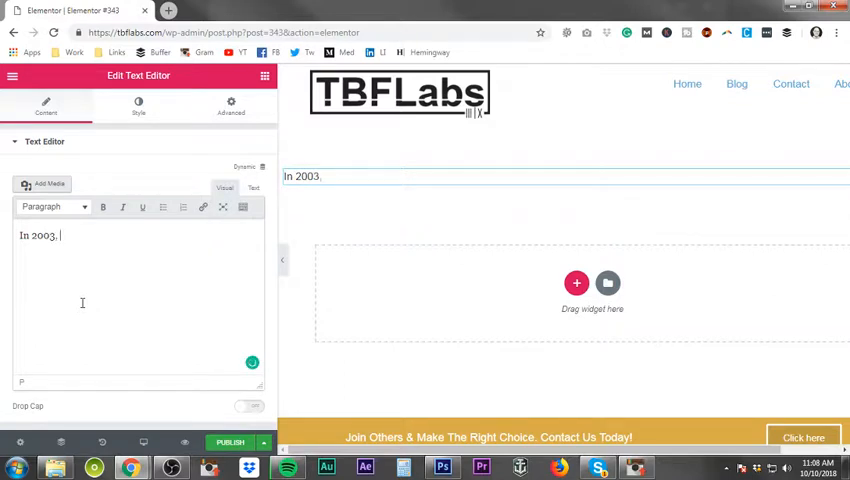
{"action": "type", "text": "CJ started his ent"}
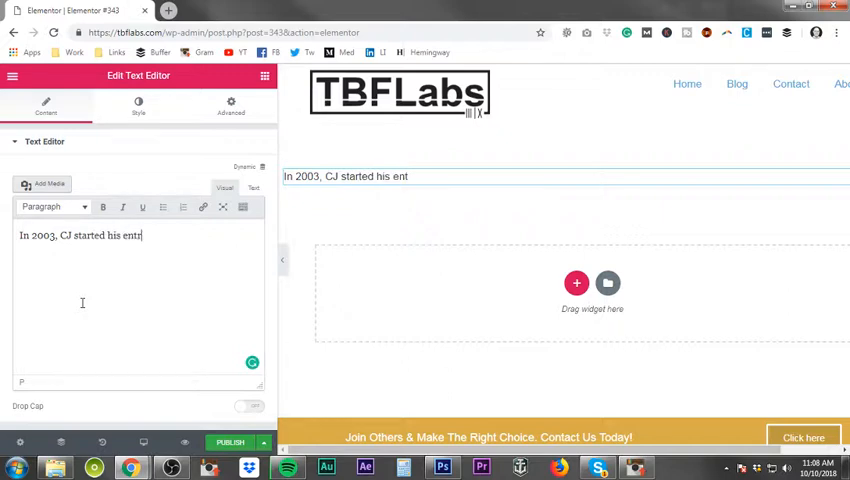
{"action": "type", "text": "repren"}
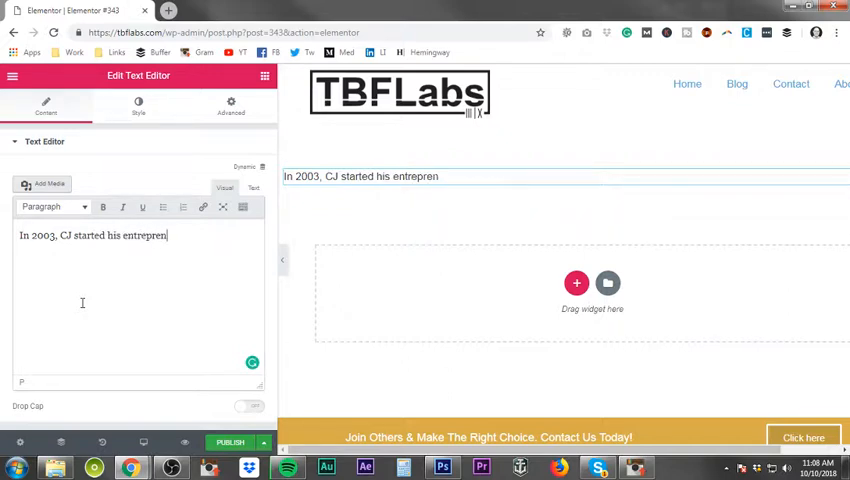
{"action": "type", "text": "eur journey with his first"}
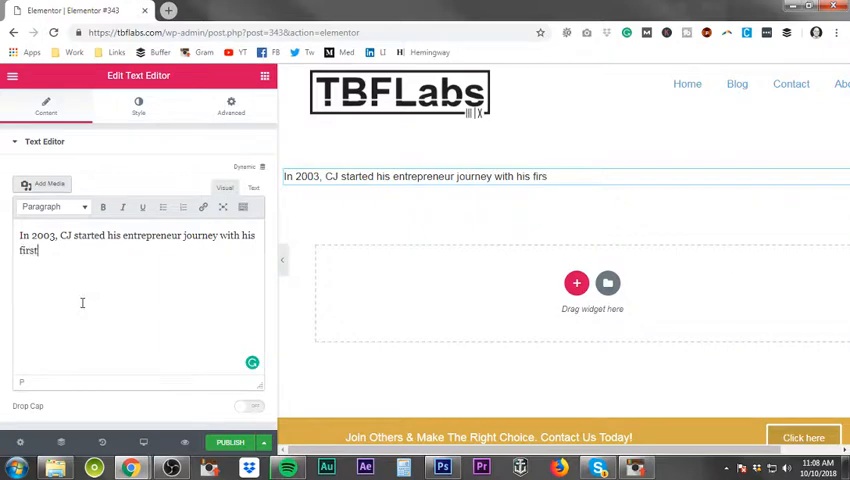
{"action": "type", "text": "actuall"}
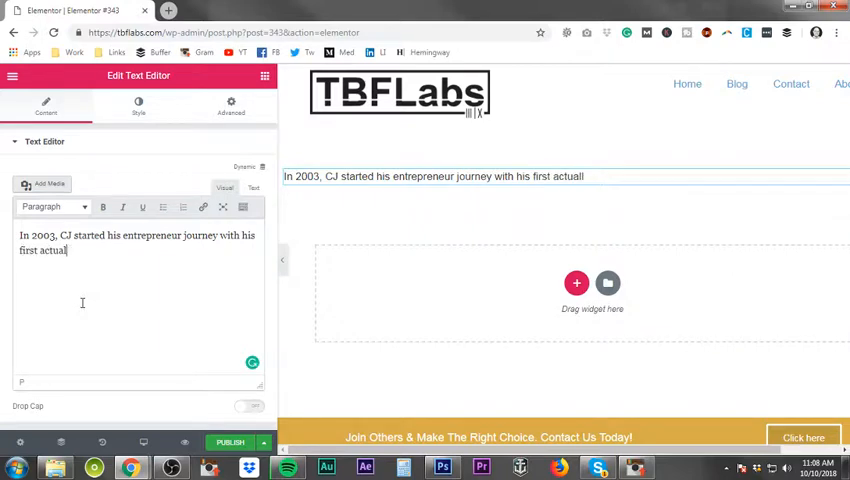
{"action": "type", "text": "p"}
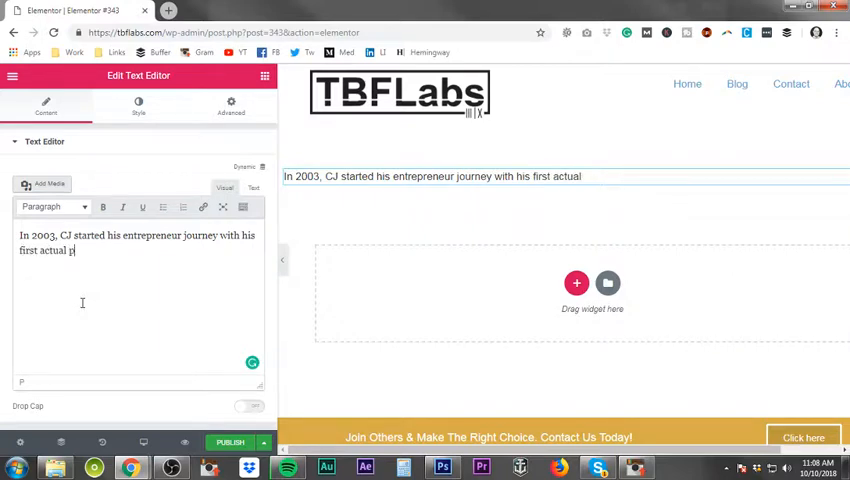
{"action": "type", "text": "roject..."}
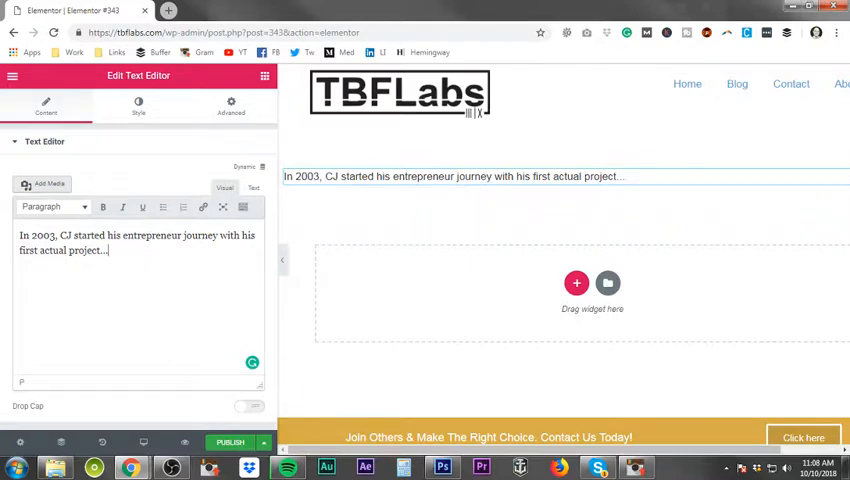
Reveal the Toolbar Toggle's second row of formatting tools, wording unchanged
{"action": "double_click", "coordinate": [80, 250]}
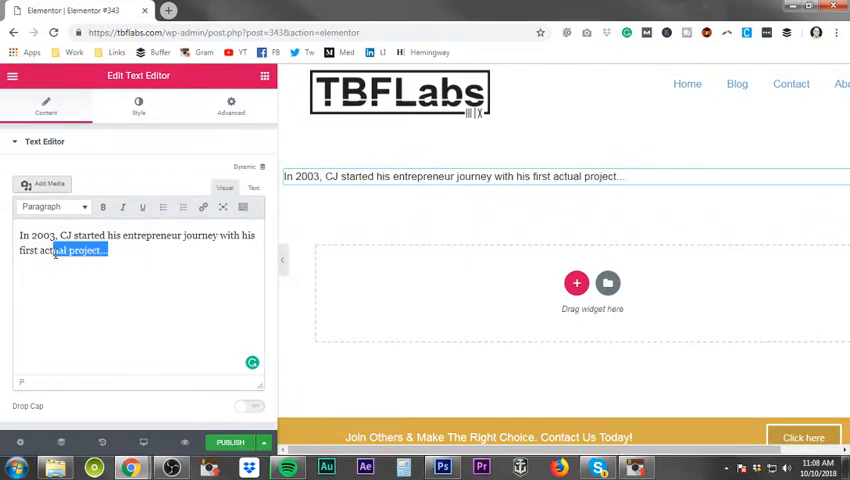
{"action": "left_click", "coordinate": [104, 208]}
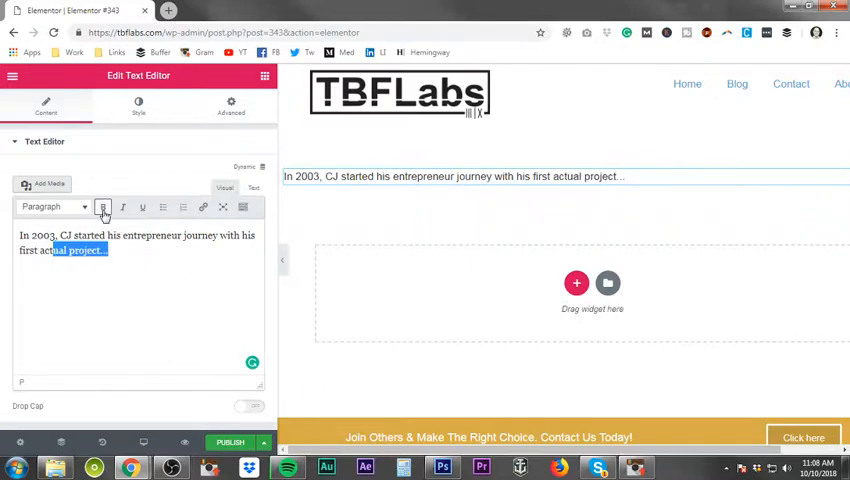
{"action": "mouse_move", "coordinate": [142, 208]}
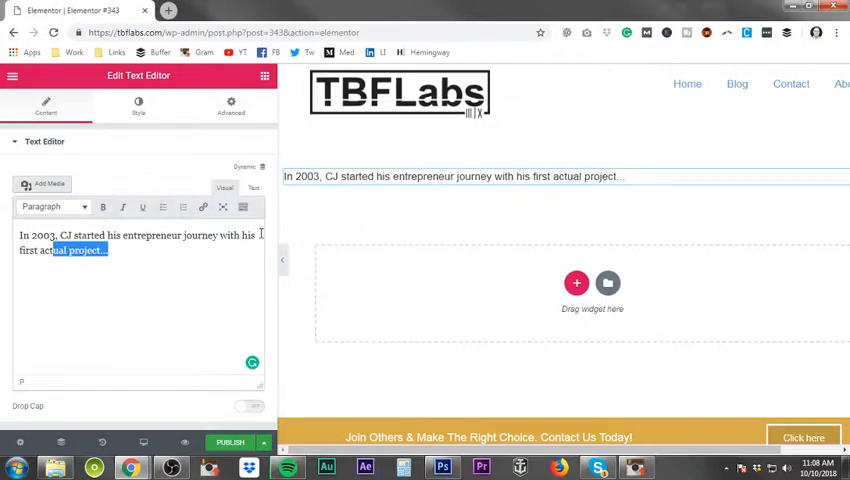
{"action": "mouse_move", "coordinate": [242, 208]}
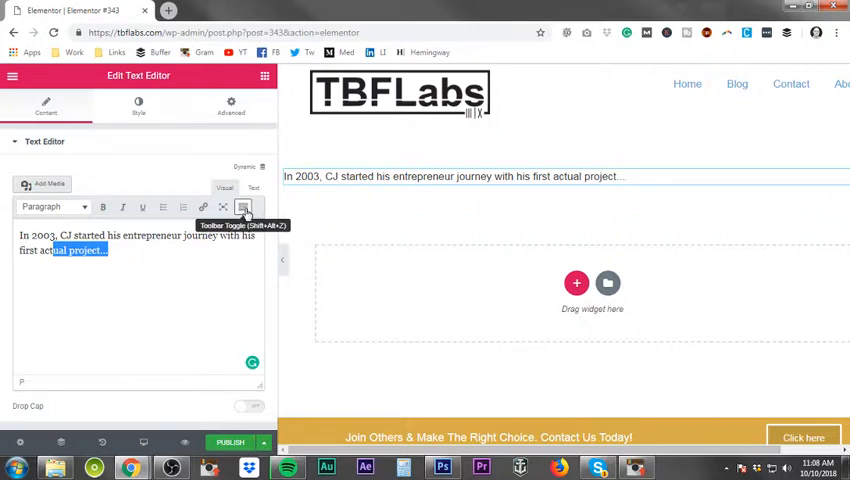
{"action": "left_click", "coordinate": [244, 208]}
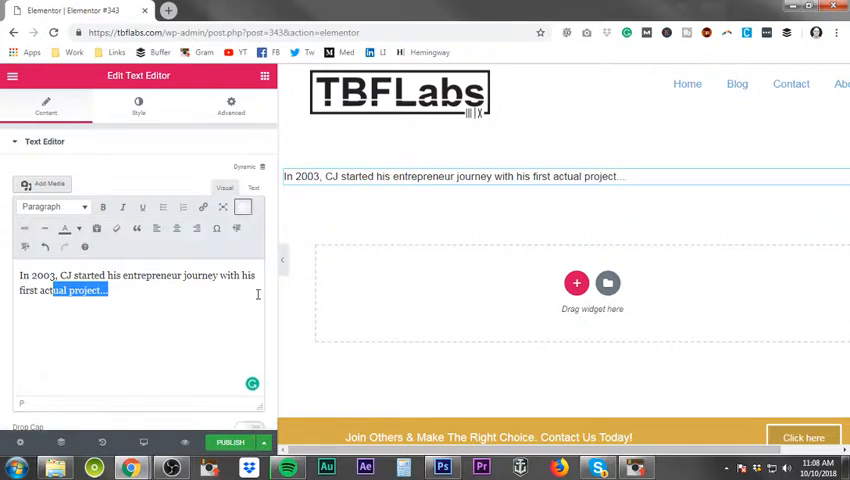
{"action": "mouse_move", "coordinate": [24, 246]}
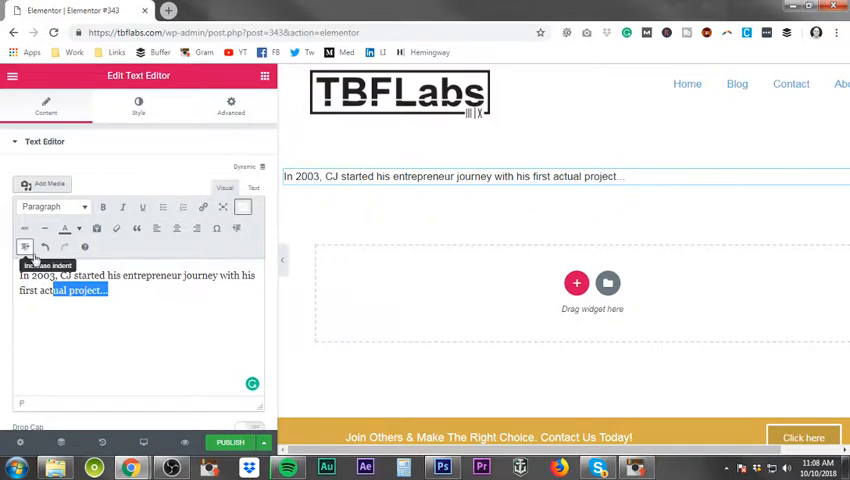
{"action": "mouse_move", "coordinate": [64, 228]}
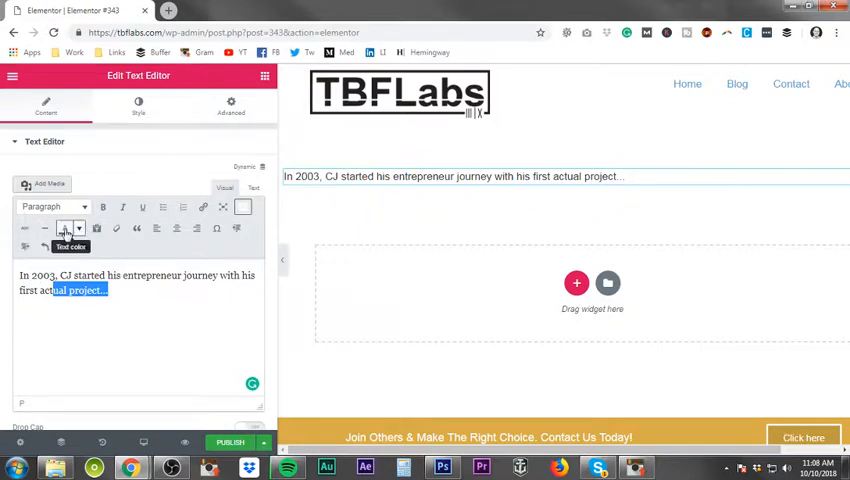
{"action": "mouse_move", "coordinate": [180, 246]}
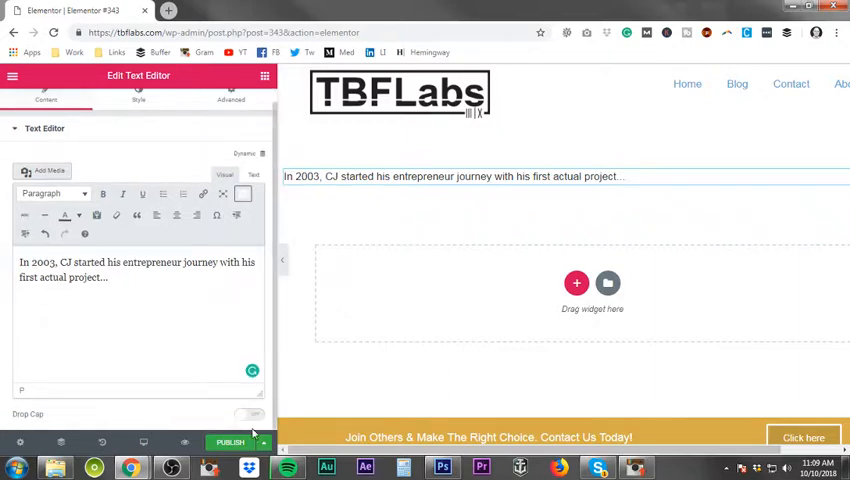
Try Drop Cap on the paragraph and leave it switched off so text reads normally
{"action": "left_click", "coordinate": [248, 414]}
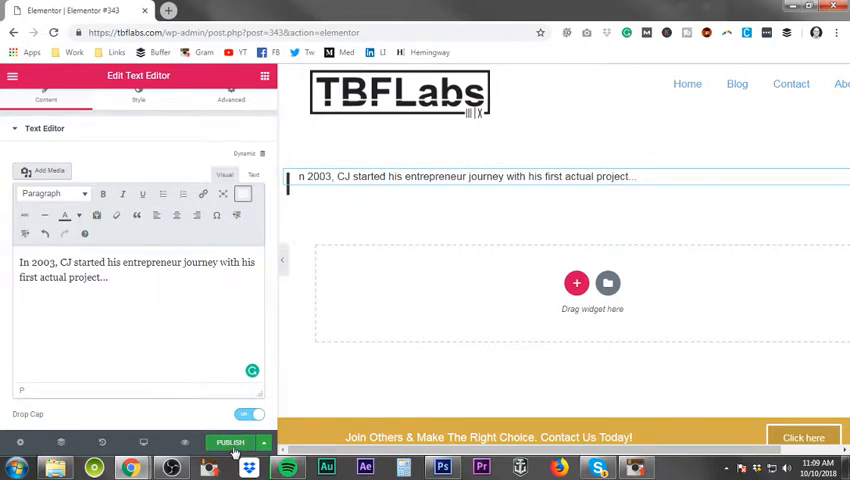
{"action": "left_click", "coordinate": [244, 414]}
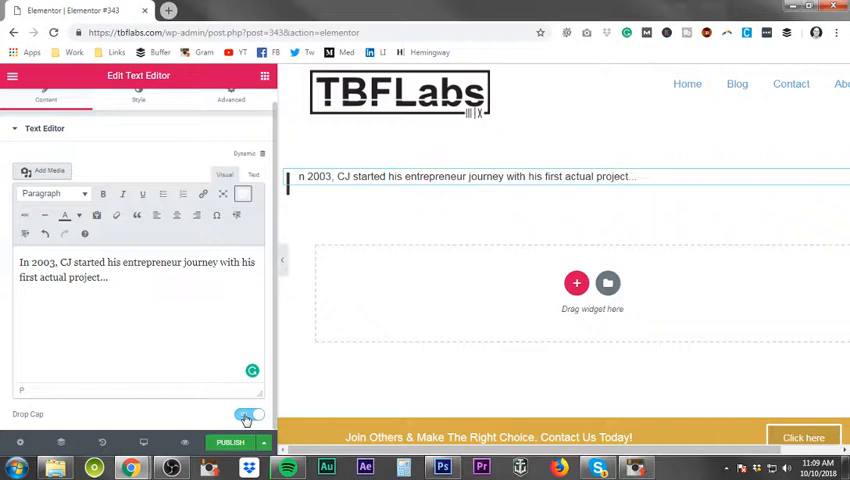
{"action": "left_click", "coordinate": [246, 414]}
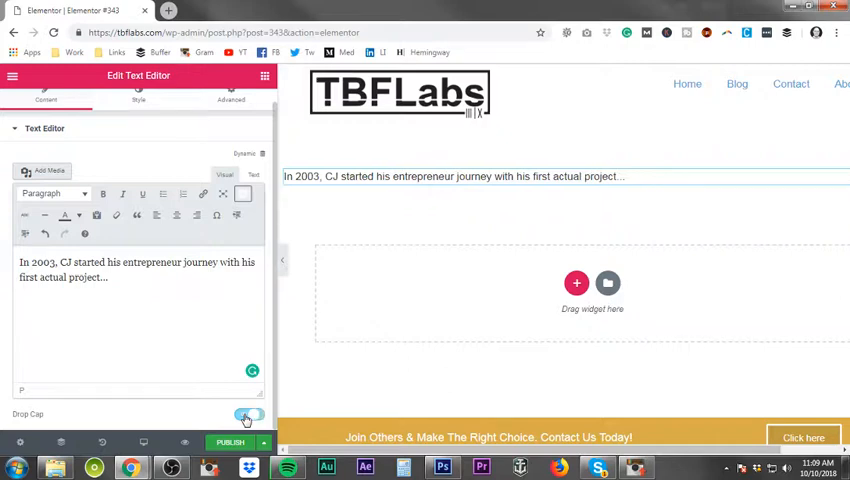
{"action": "left_click", "coordinate": [248, 414]}
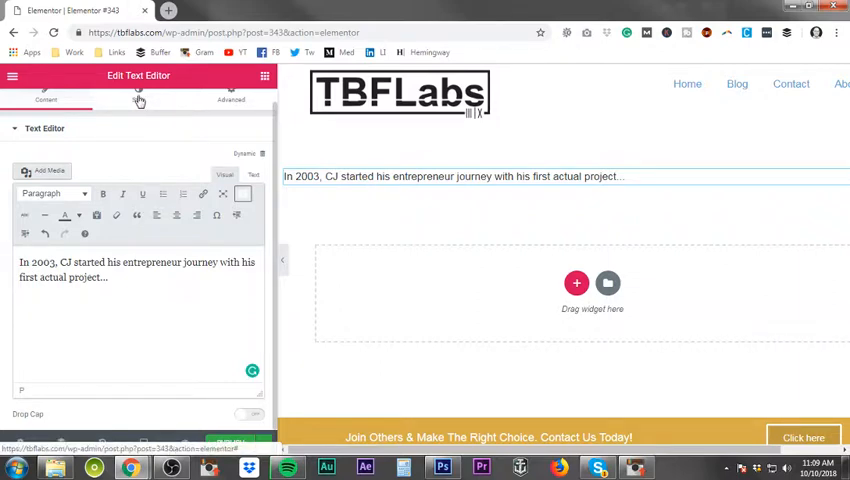
In Style, center-align the paragraph and choose a dark text colour
{"action": "left_click", "coordinate": [138, 104]}
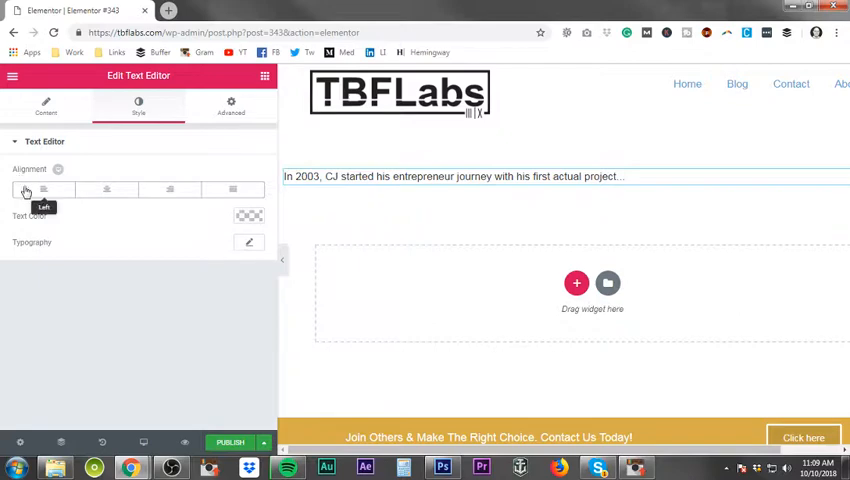
{"action": "mouse_move", "coordinate": [140, 196]}
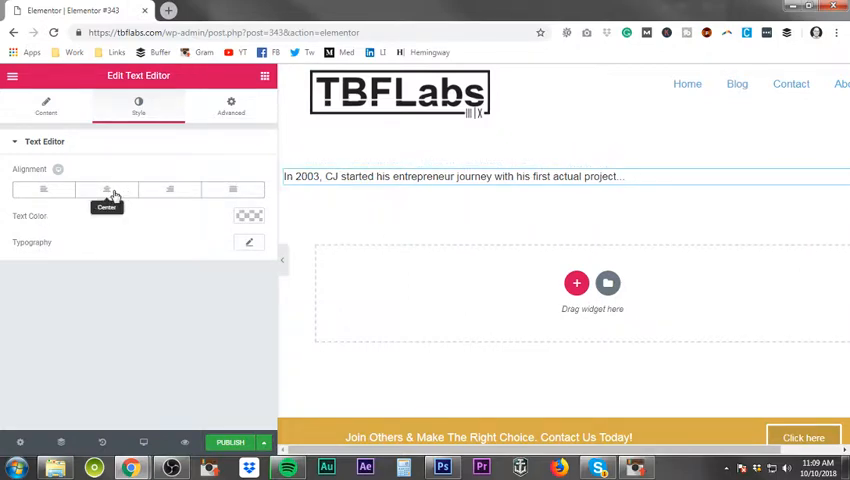
{"action": "left_click", "coordinate": [108, 188]}
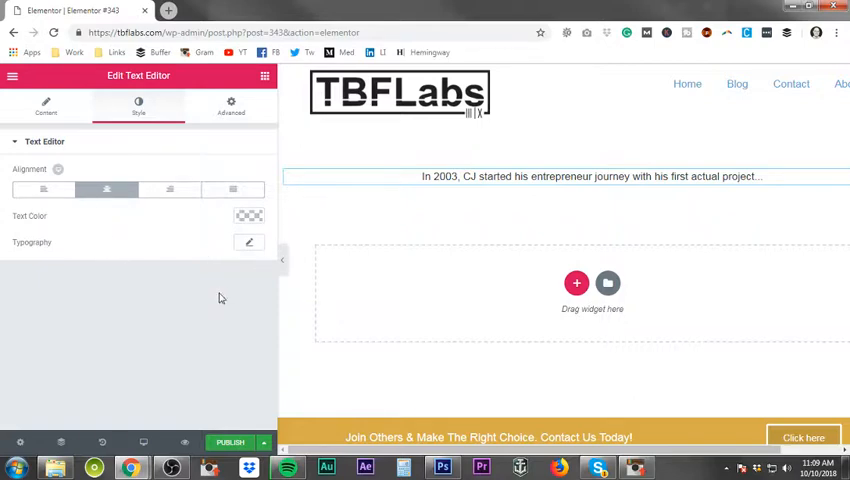
{"action": "mouse_move", "coordinate": [260, 280]}
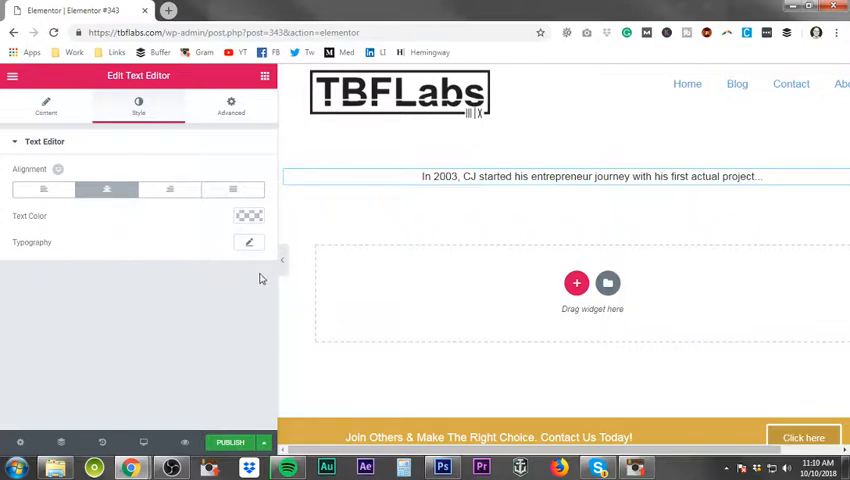
{"action": "left_click", "coordinate": [250, 216]}
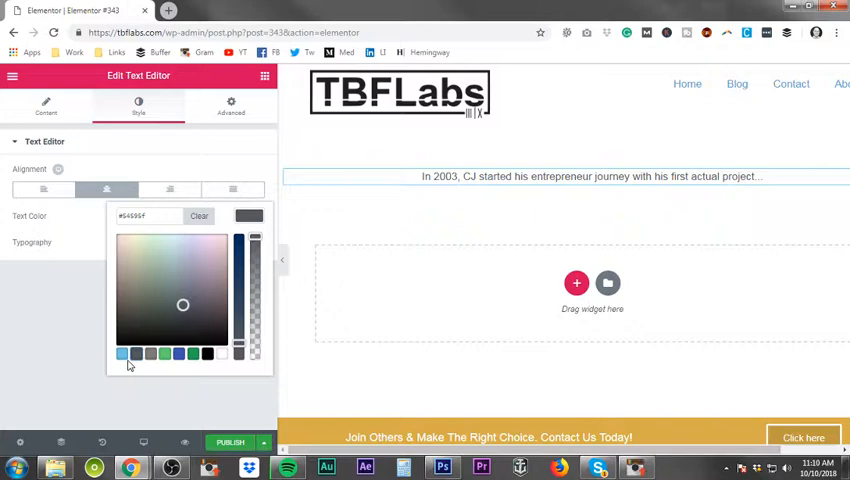
{"action": "mouse_move", "coordinate": [218, 368]}
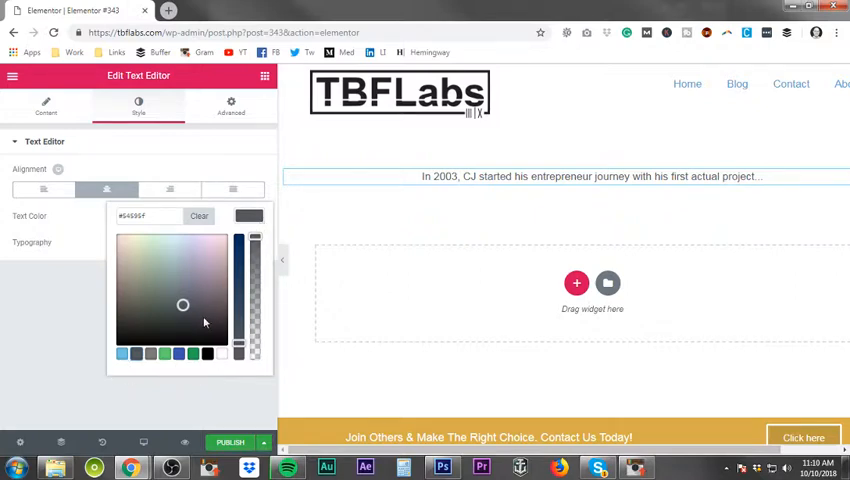
{"action": "left_click", "coordinate": [122, 334]}
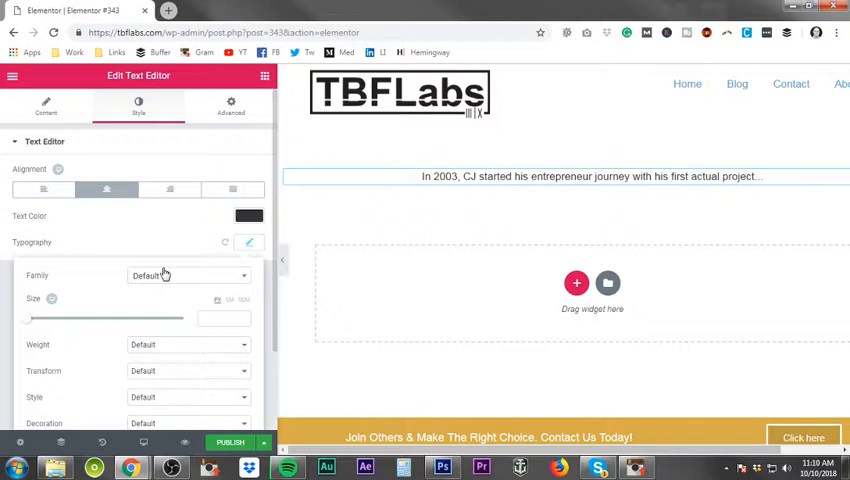
Search 'robo' in the Family list and apply Roboto Condensed to the paragraph
{"action": "left_click", "coordinate": [590, 176]}
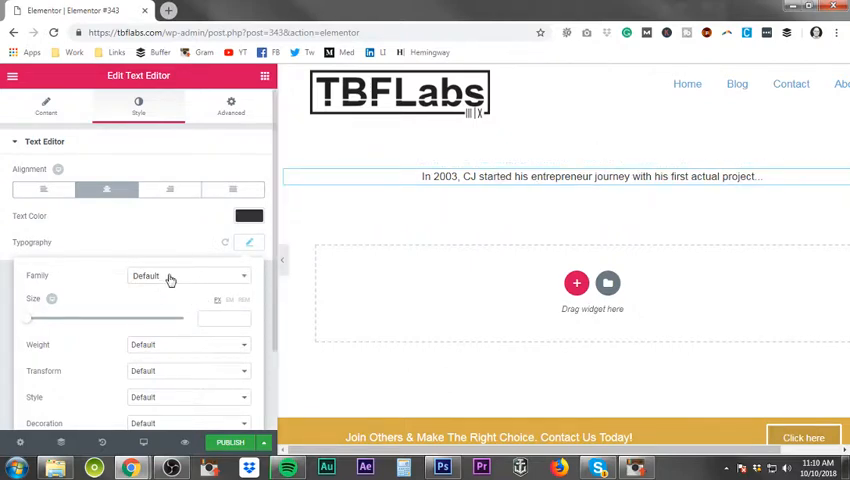
{"action": "left_click", "coordinate": [168, 276]}
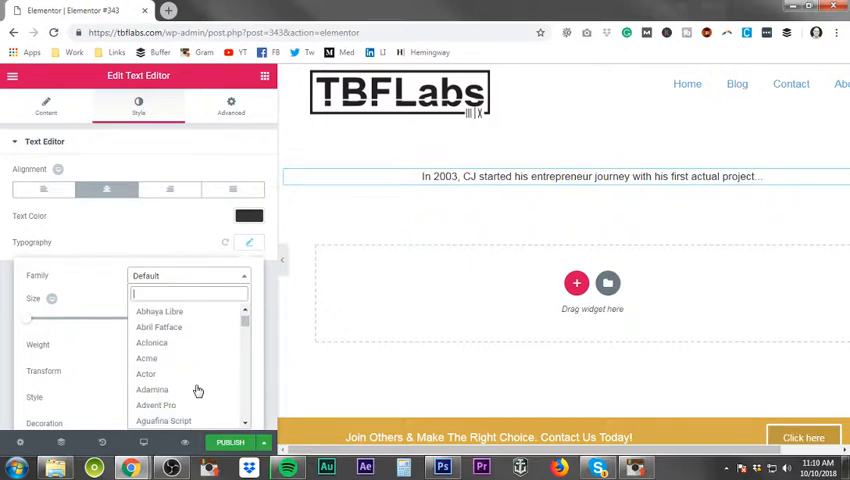
{"action": "mouse_move", "coordinate": [152, 388]}
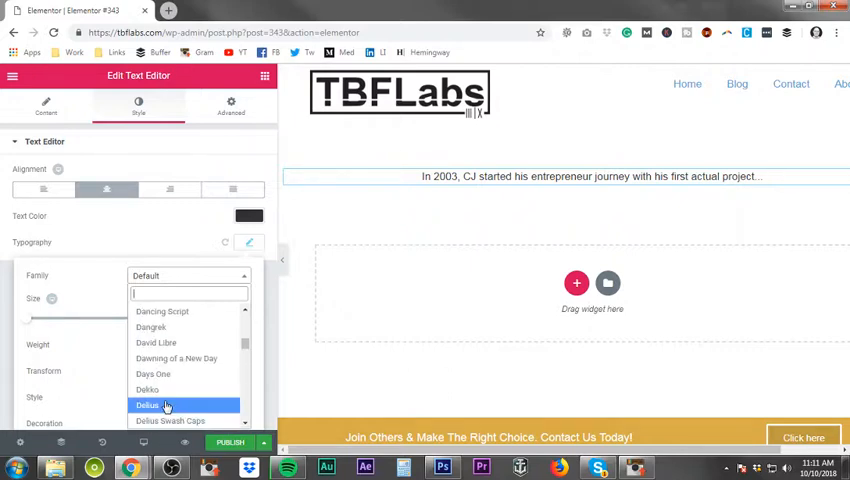
{"action": "type", "text": "robo"}
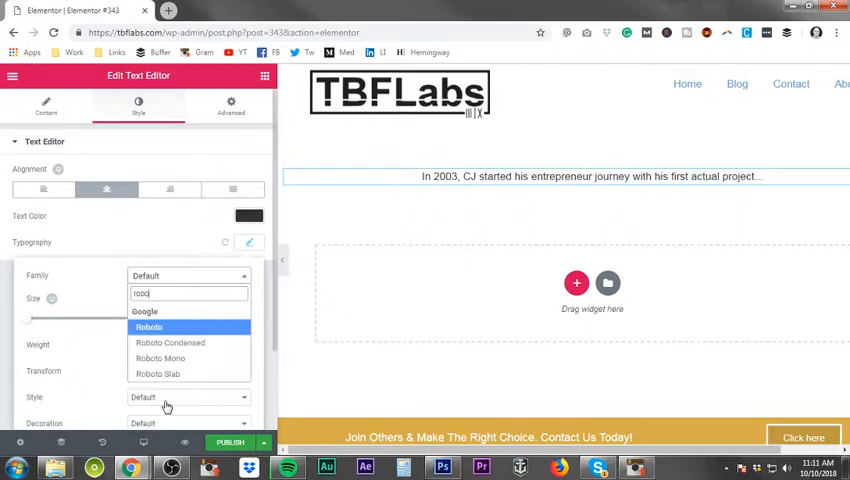
{"action": "mouse_move", "coordinate": [168, 342]}
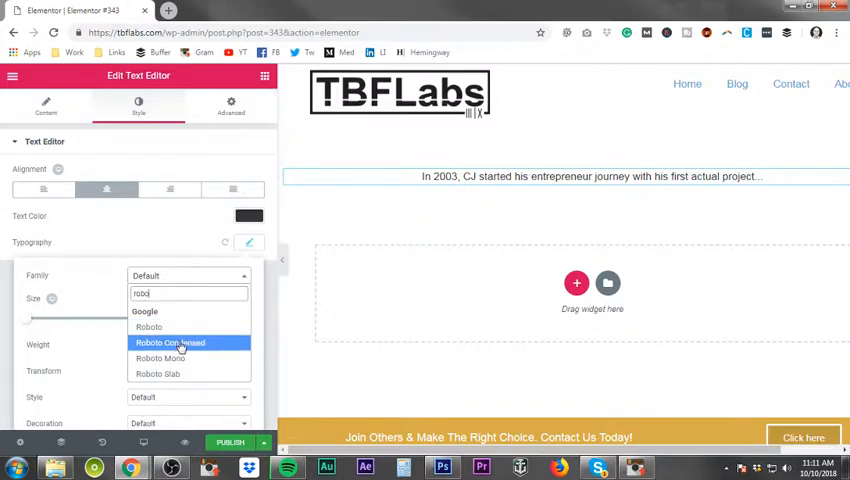
{"action": "left_click", "coordinate": [168, 344]}
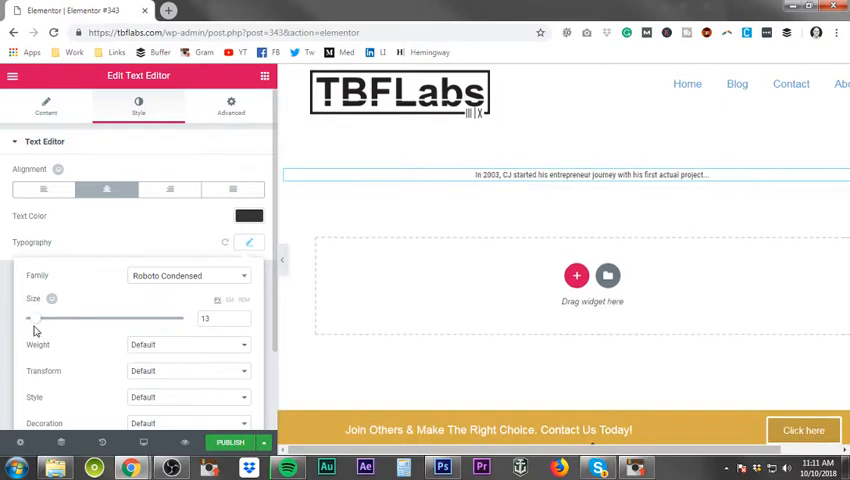
Raise the font size to 16 and head for a thinner weight
{"action": "left_click_drag", "start_coordinate": [30, 318], "coordinate": [50, 318]}
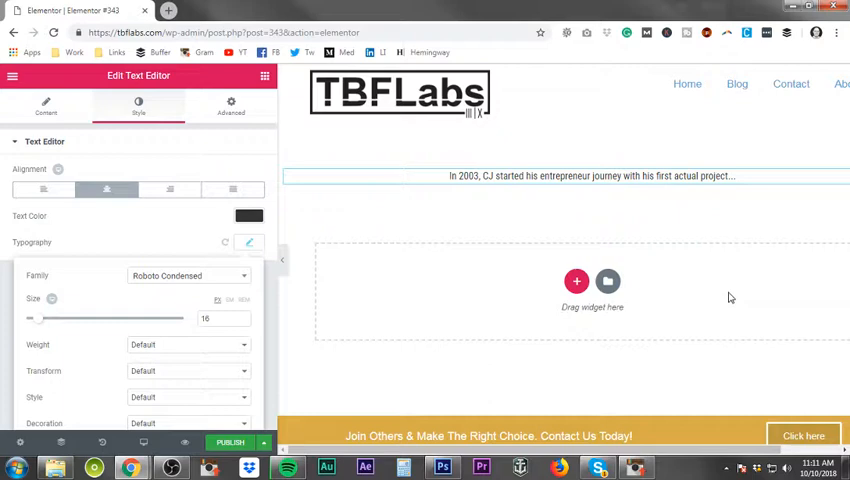
{"action": "left_click", "coordinate": [592, 176]}
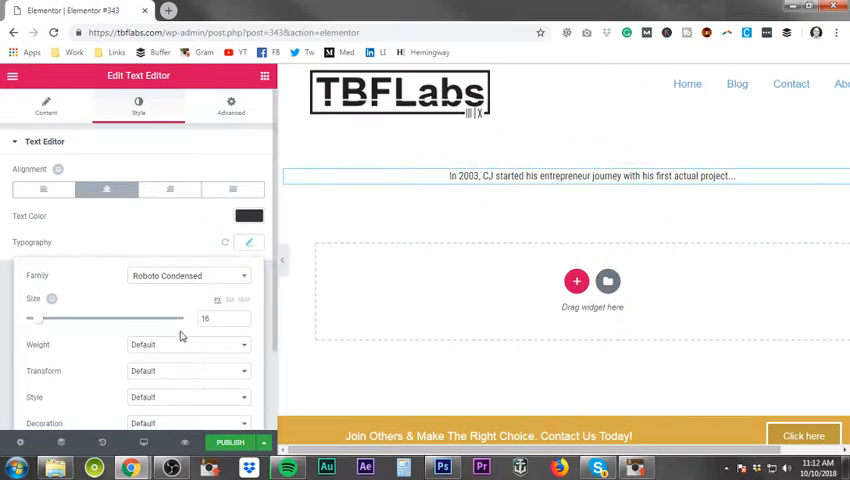
{"action": "mouse_move", "coordinate": [204, 364]}
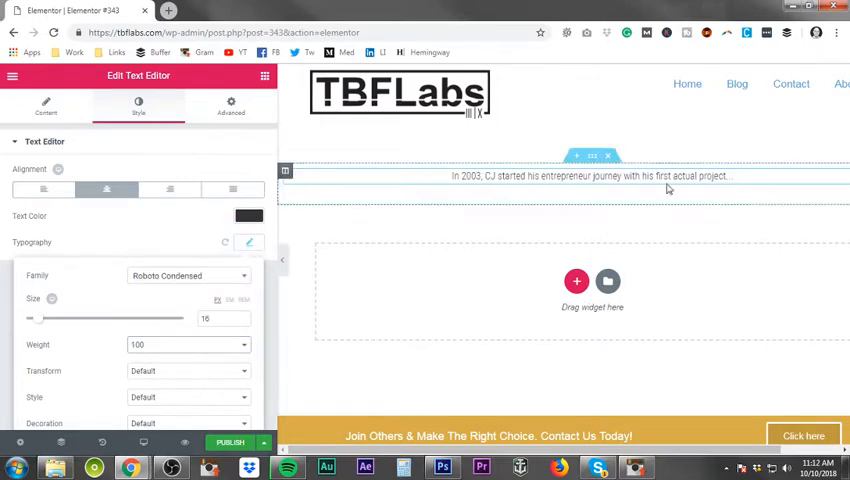
{"action": "mouse_move", "coordinate": [532, 192]}
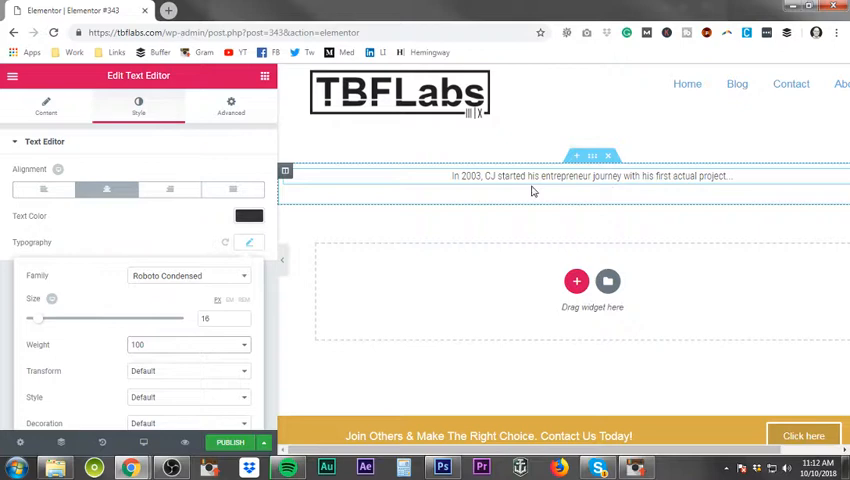
Set the font weight to 500 and keep text transform at Default
{"action": "left_click", "coordinate": [184, 344]}
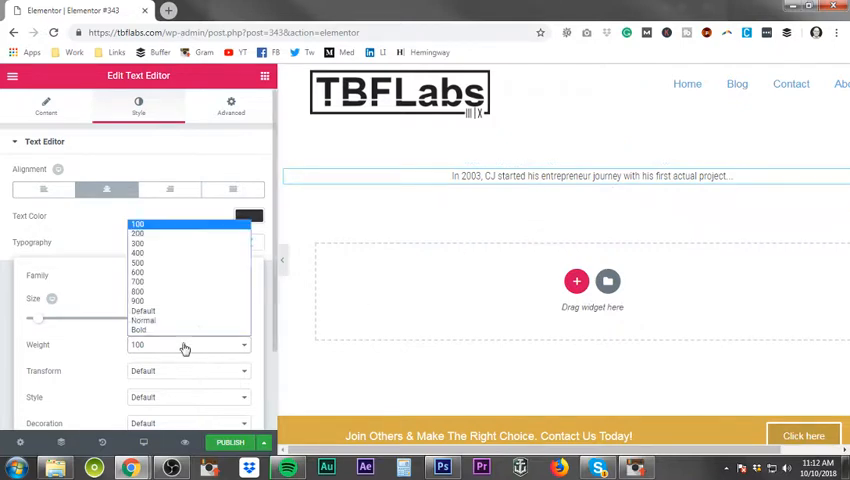
{"action": "left_click", "coordinate": [136, 262]}
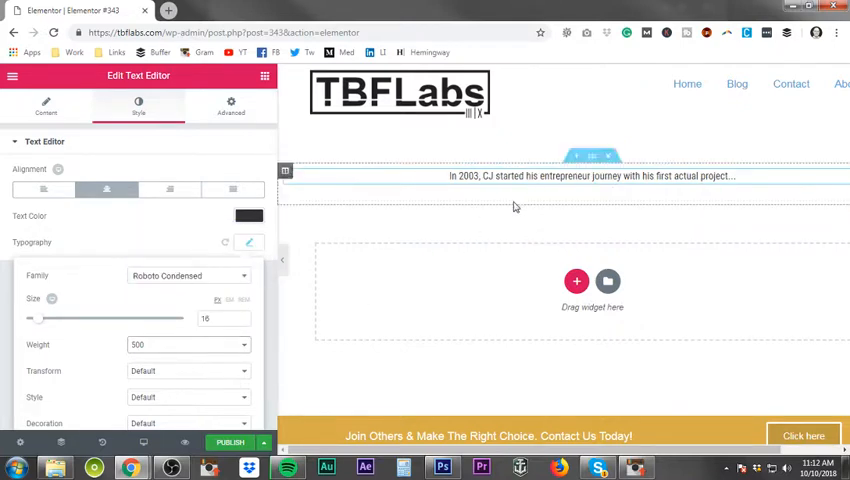
{"action": "left_click", "coordinate": [188, 372]}
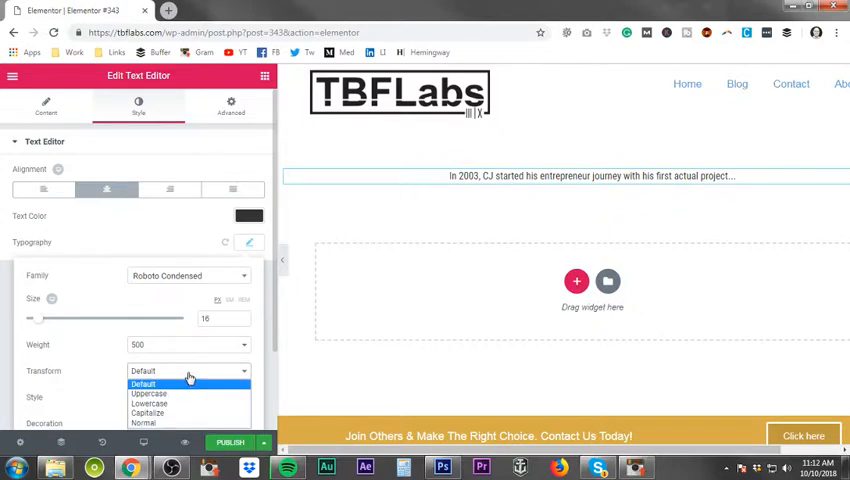
{"action": "left_click", "coordinate": [144, 384]}
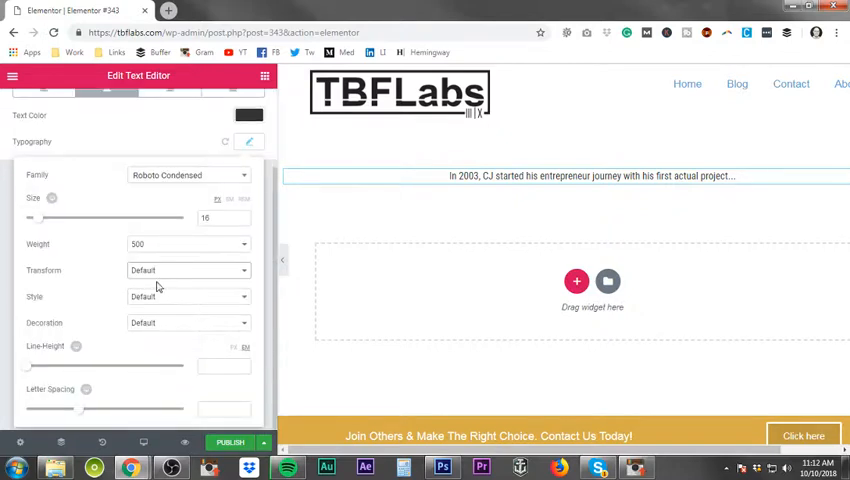
{"action": "mouse_move", "coordinate": [148, 294]}
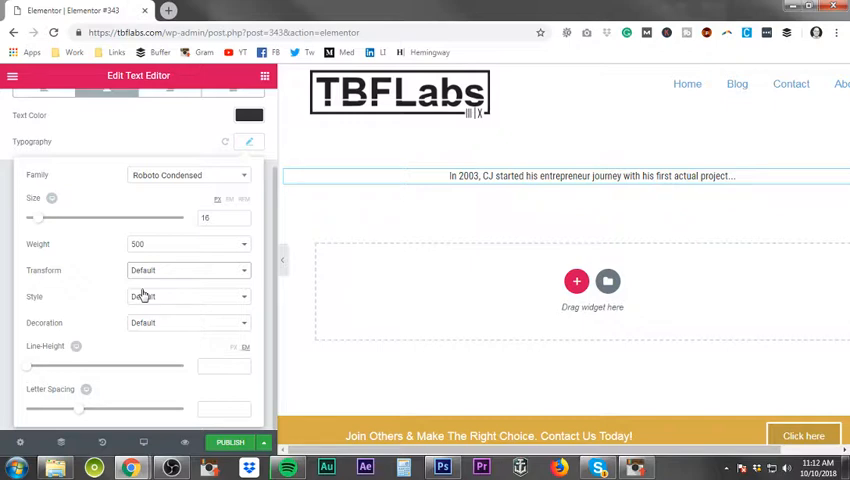
{"action": "mouse_move", "coordinate": [160, 278]}
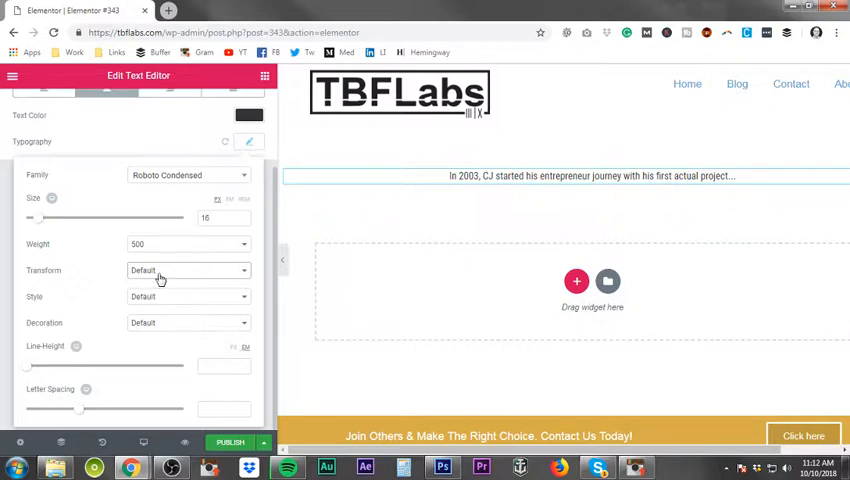
{"action": "mouse_move", "coordinate": [232, 276]}
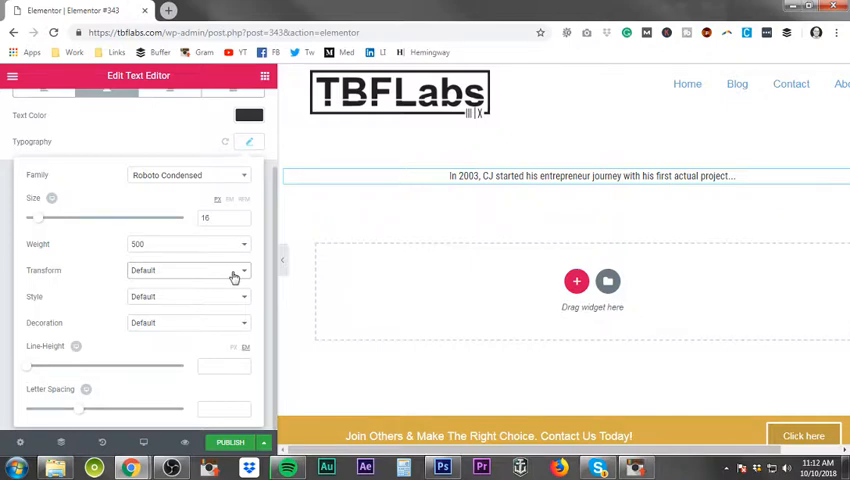
{"action": "left_click", "coordinate": [188, 270]}
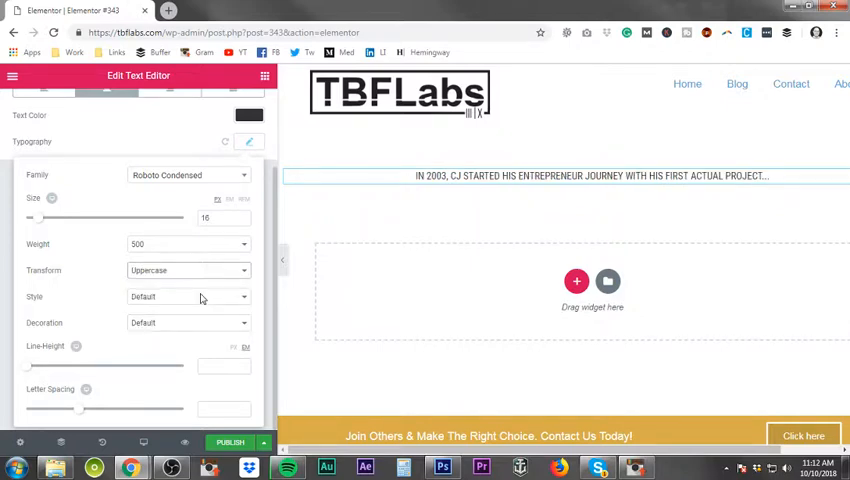
{"action": "left_click", "coordinate": [188, 270]}
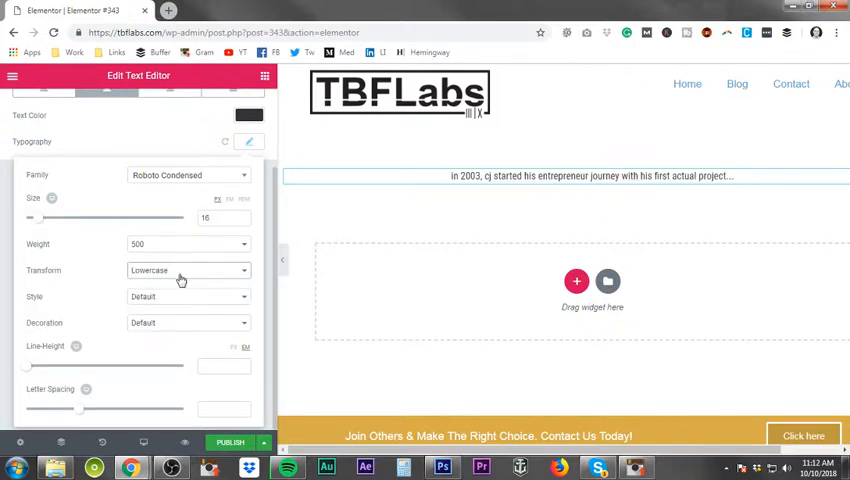
{"action": "left_click", "coordinate": [188, 270]}
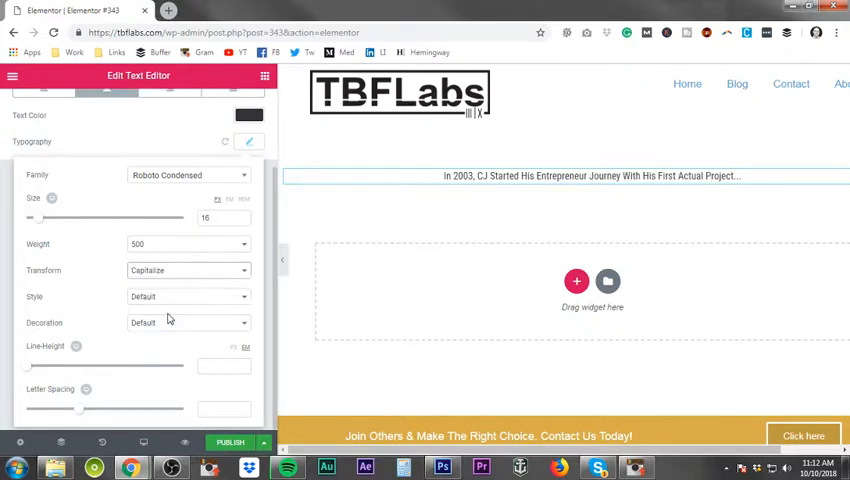
{"action": "left_click", "coordinate": [188, 270]}
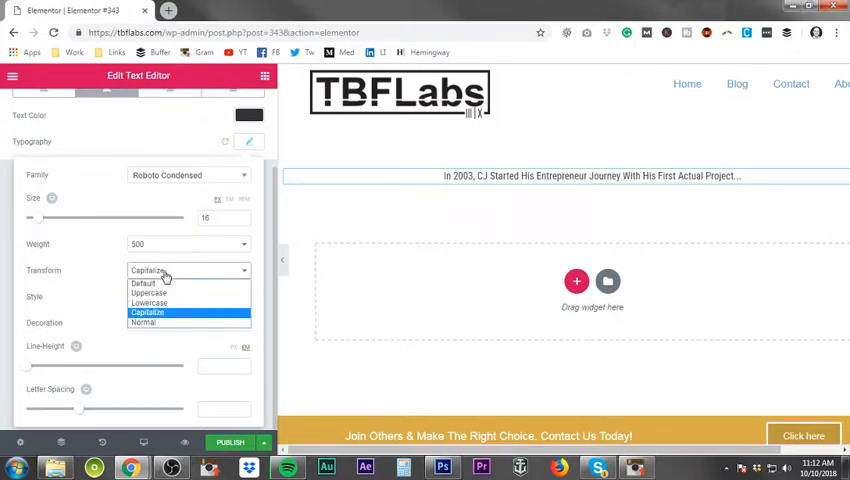
{"action": "left_click", "coordinate": [144, 284]}
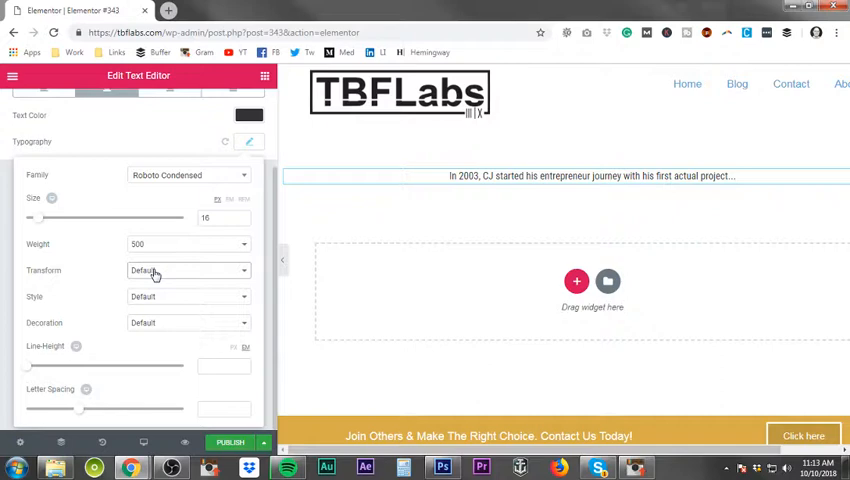
{"action": "mouse_move", "coordinate": [174, 296]}
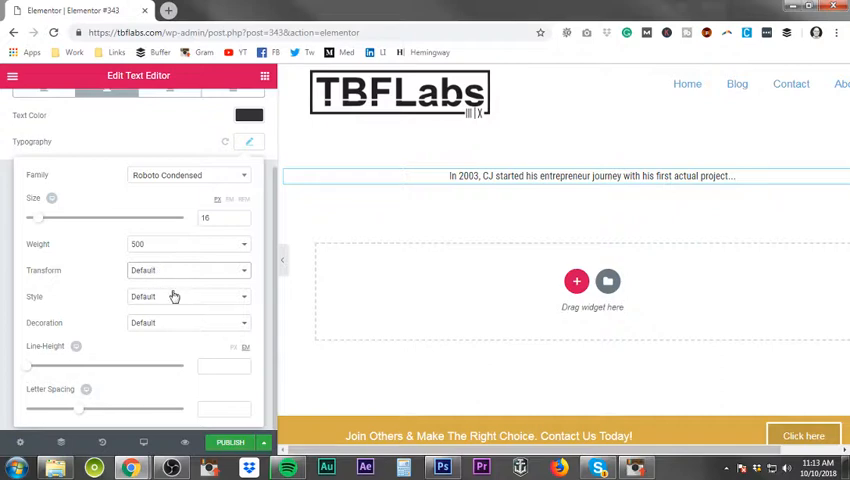
{"action": "left_click", "coordinate": [188, 296]}
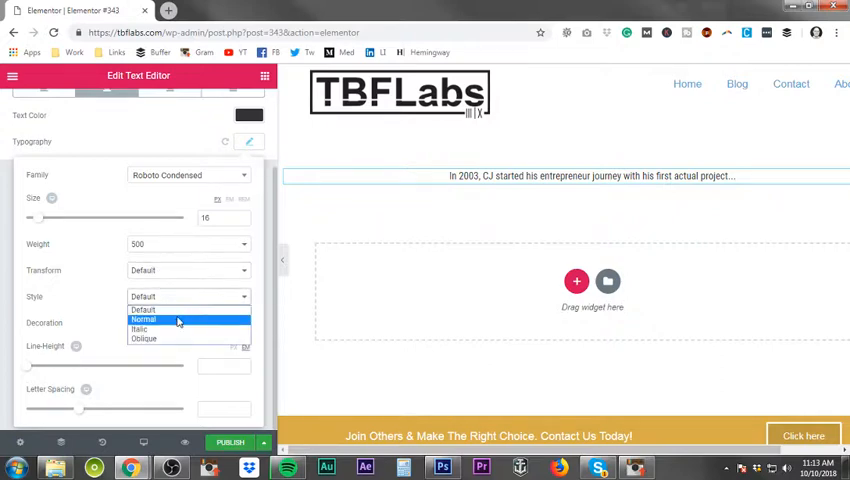
{"action": "left_click", "coordinate": [140, 328]}
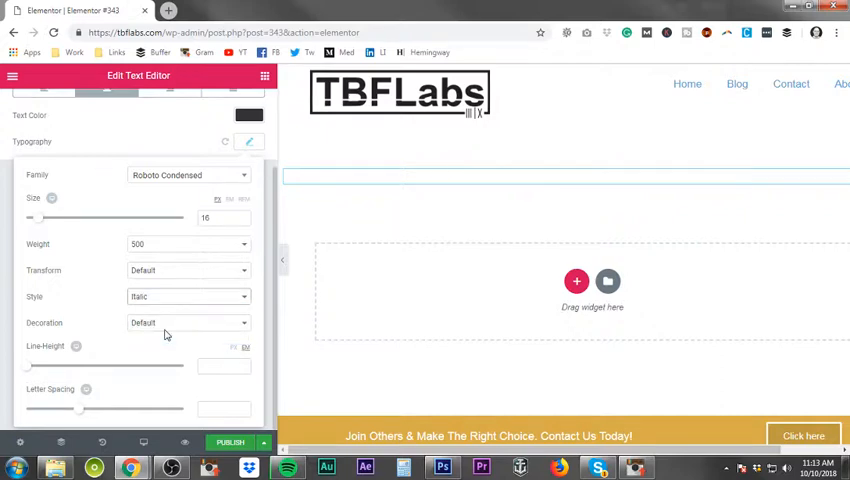
{"action": "type", "text": "In 2003, CJ started his entrepreneur journey with his first actual project..."}
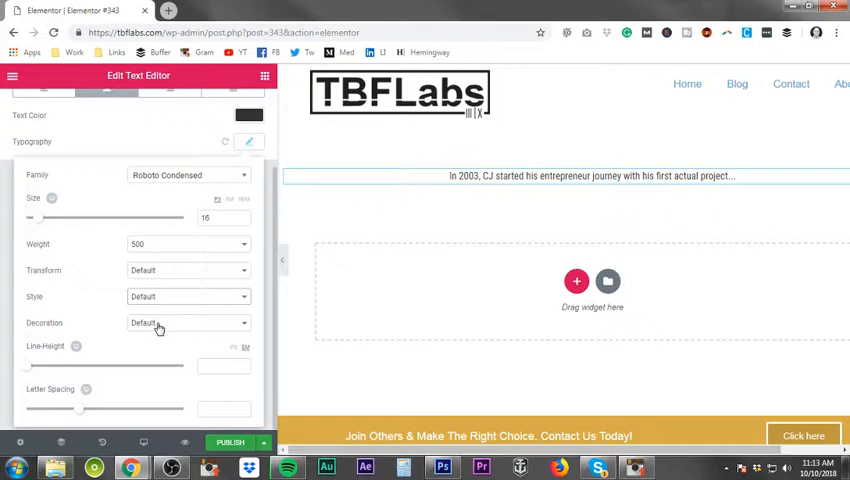
{"action": "left_click", "coordinate": [188, 322]}
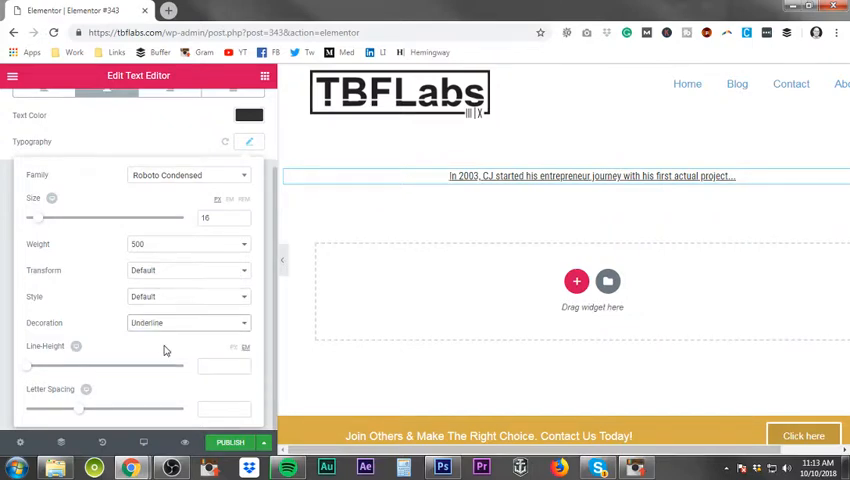
{"action": "left_click", "coordinate": [188, 322]}
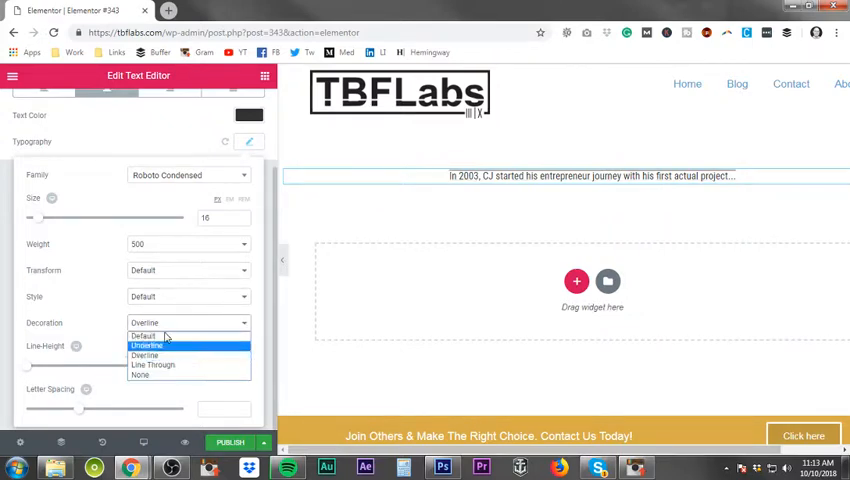
{"action": "left_click", "coordinate": [152, 364]}
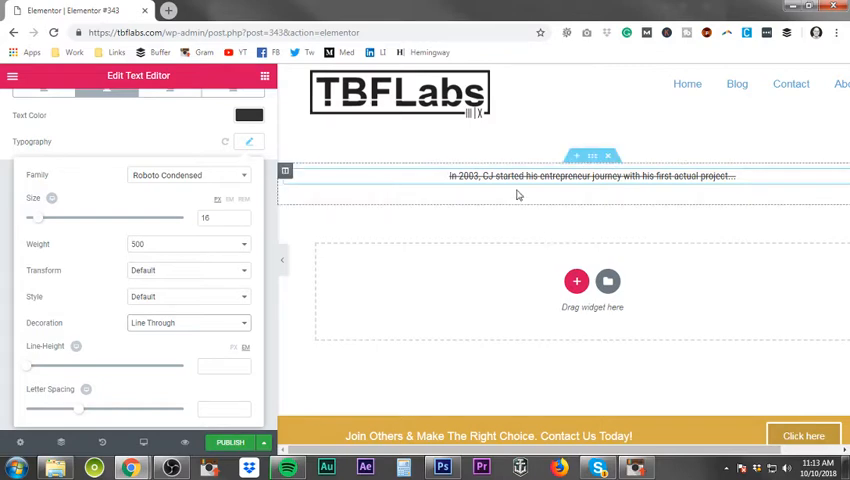
{"action": "left_click", "coordinate": [188, 322]}
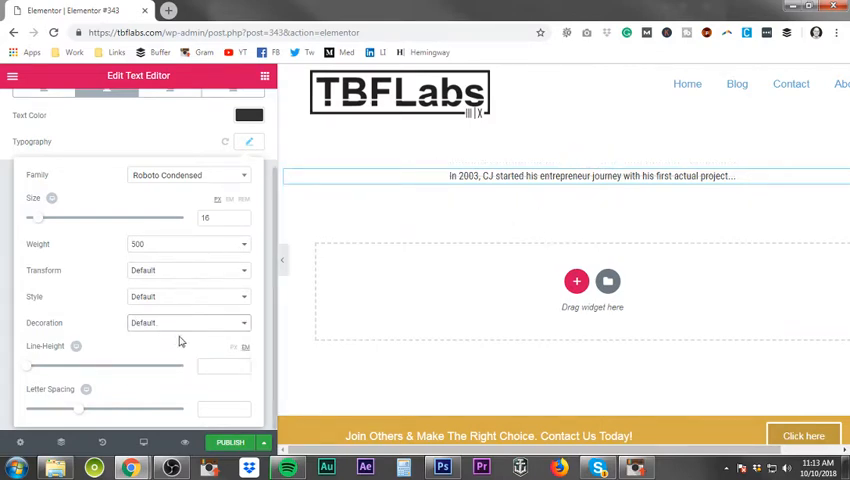
{"action": "mouse_move", "coordinate": [404, 250]}
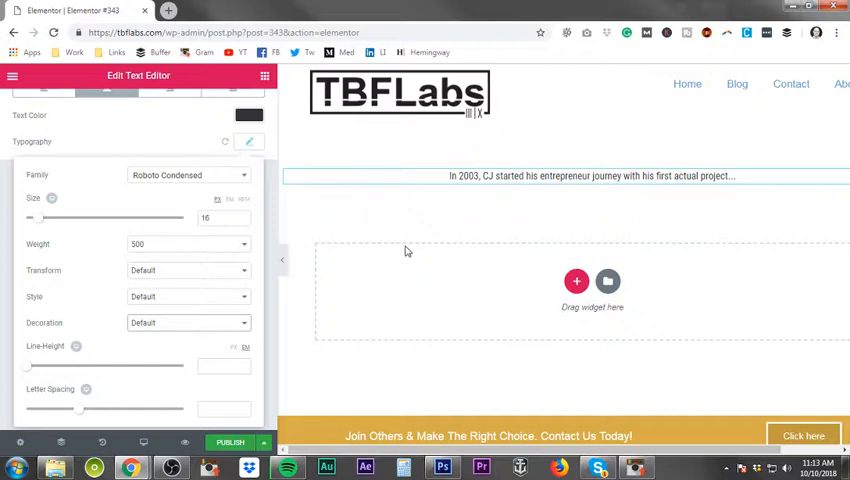
{"action": "mouse_move", "coordinate": [444, 258]}
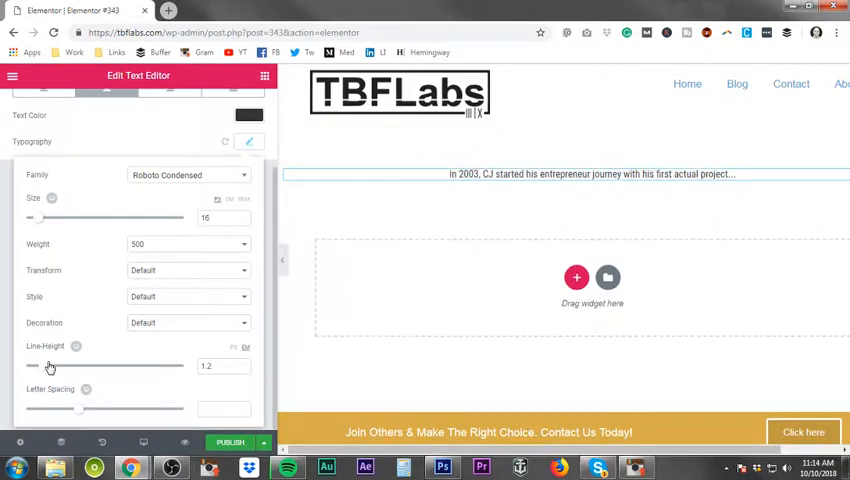
{"action": "left_click_drag", "start_coordinate": [36, 364], "coordinate": [136, 364]}
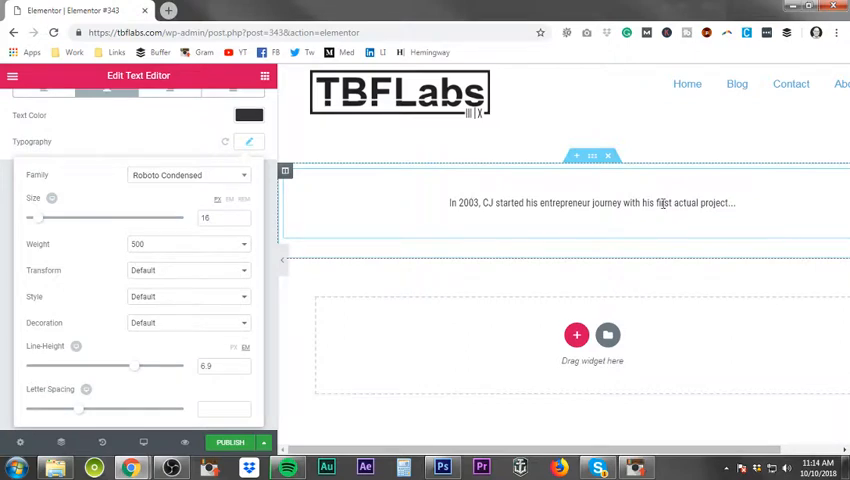
{"action": "mouse_move", "coordinate": [756, 212]}
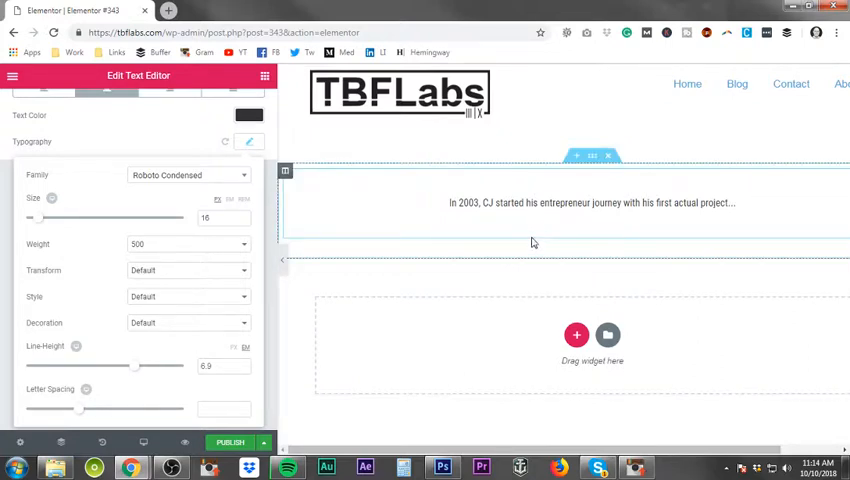
{"action": "mouse_move", "coordinate": [544, 244]}
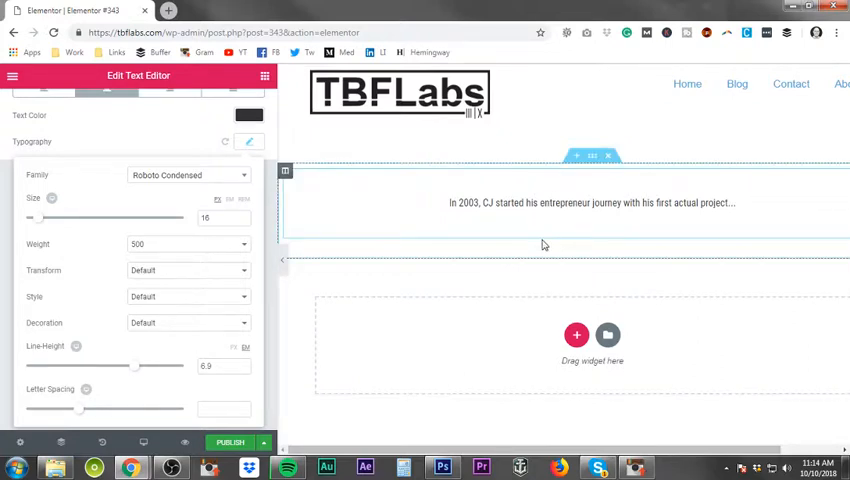
{"action": "mouse_move", "coordinate": [518, 220]}
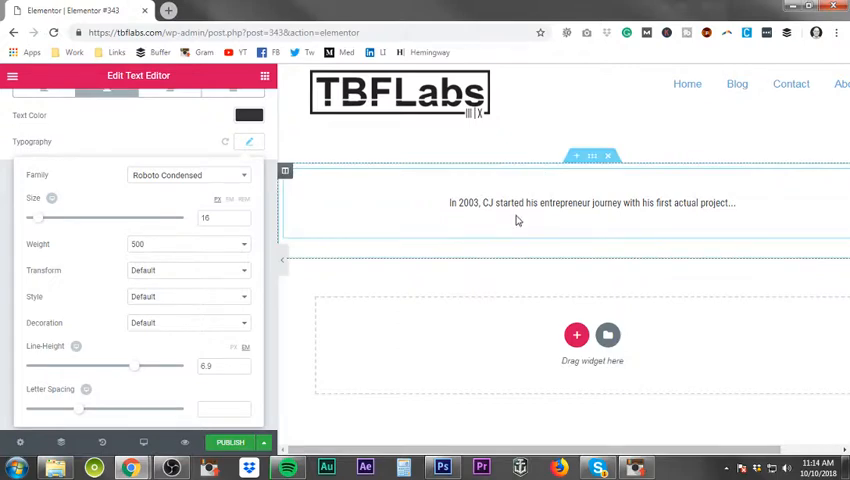
{"action": "mouse_move", "coordinate": [408, 212]}
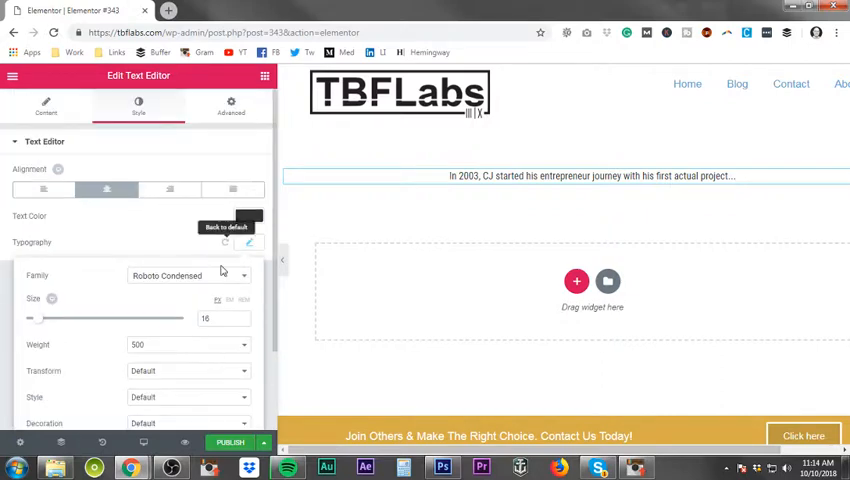
Preview wider and tighter letter spacing, then return it to 0
{"action": "scroll", "scroll_direction": "down", "scroll_amount": 3}
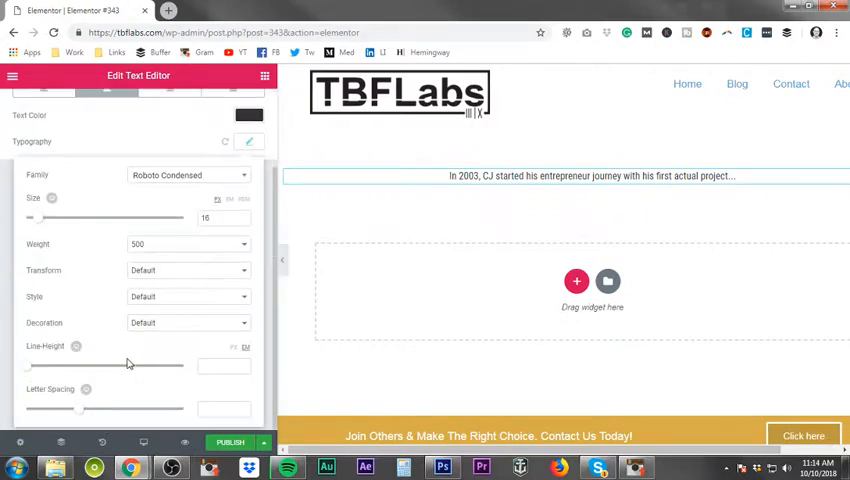
{"action": "mouse_move", "coordinate": [112, 384]}
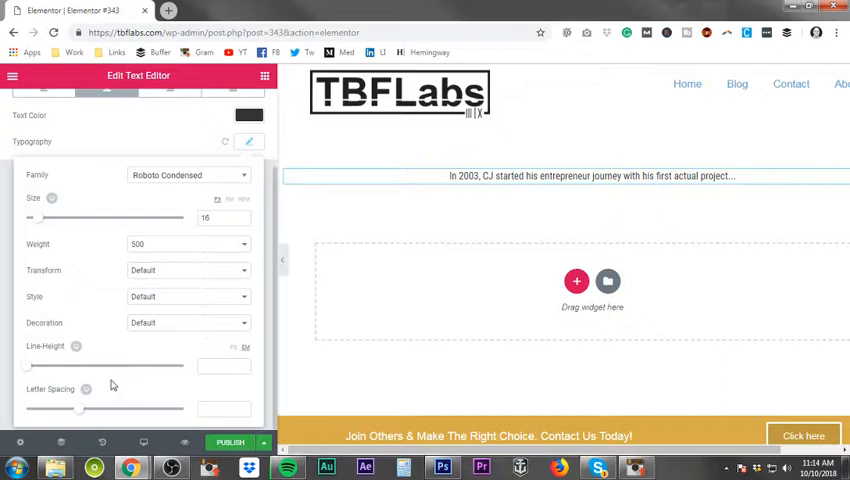
{"action": "mouse_move", "coordinate": [70, 398]}
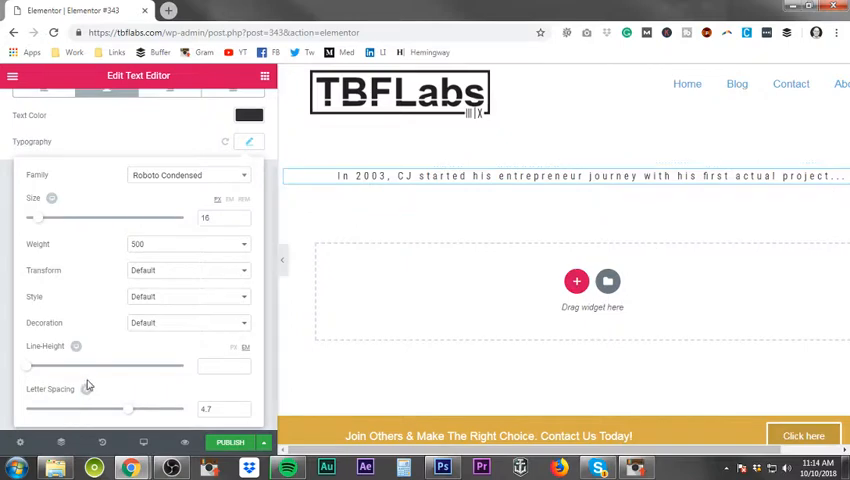
{"action": "left_click_drag", "start_coordinate": [130, 408], "coordinate": [76, 416]}
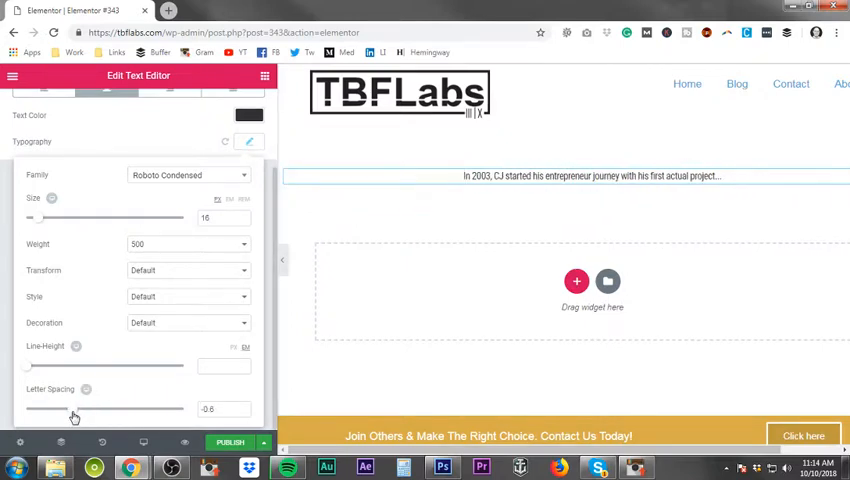
{"action": "left_click_drag", "start_coordinate": [76, 408], "coordinate": [60, 408]}
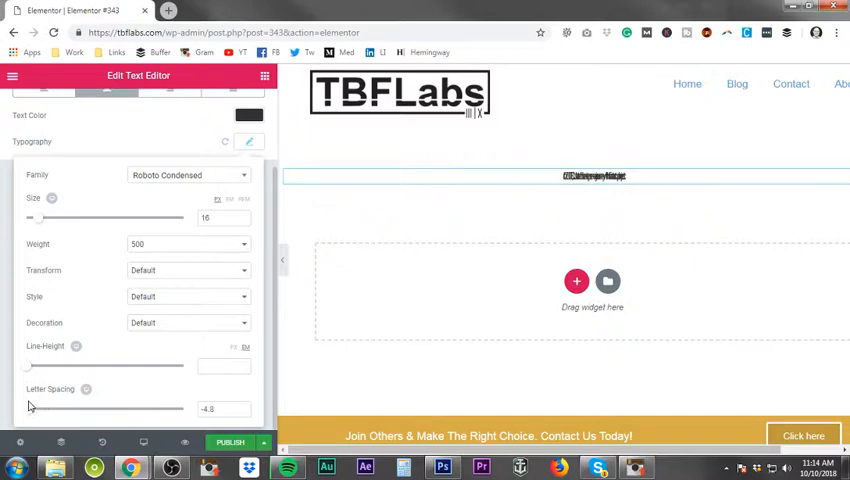
{"action": "left_click_drag", "start_coordinate": [30, 408], "coordinate": [46, 408]}
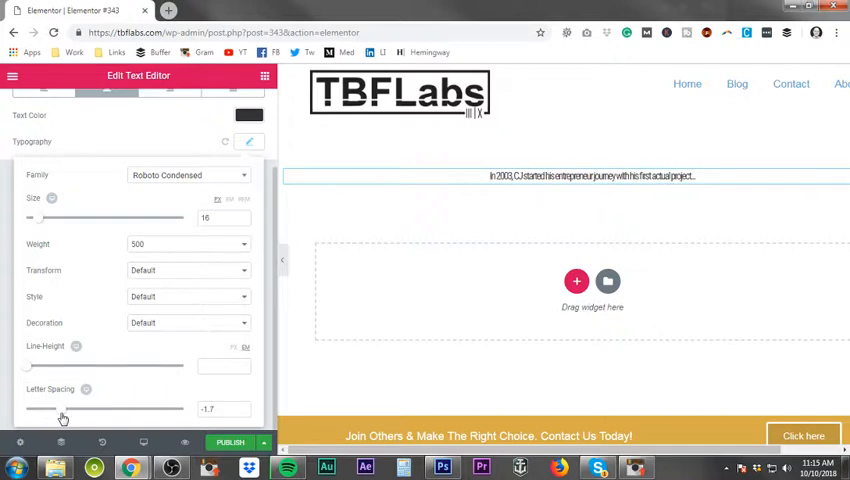
{"action": "left_click_drag", "start_coordinate": [64, 408], "coordinate": [100, 408]}
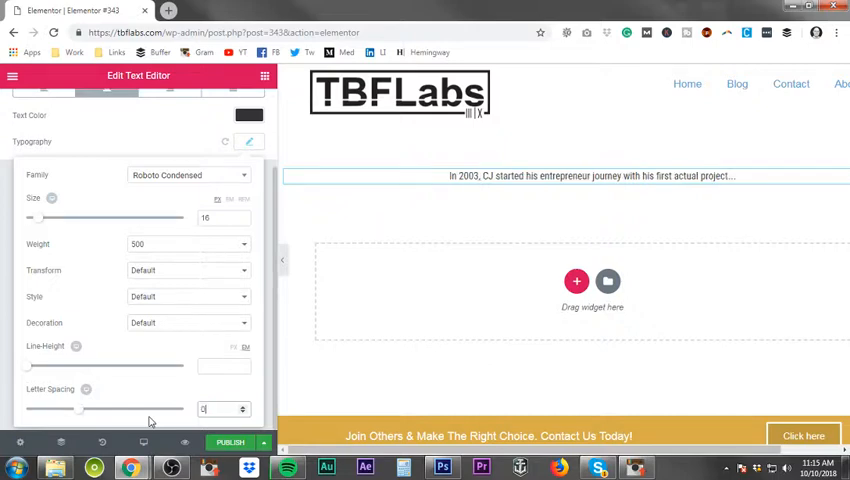
{"action": "mouse_move", "coordinate": [624, 218]}
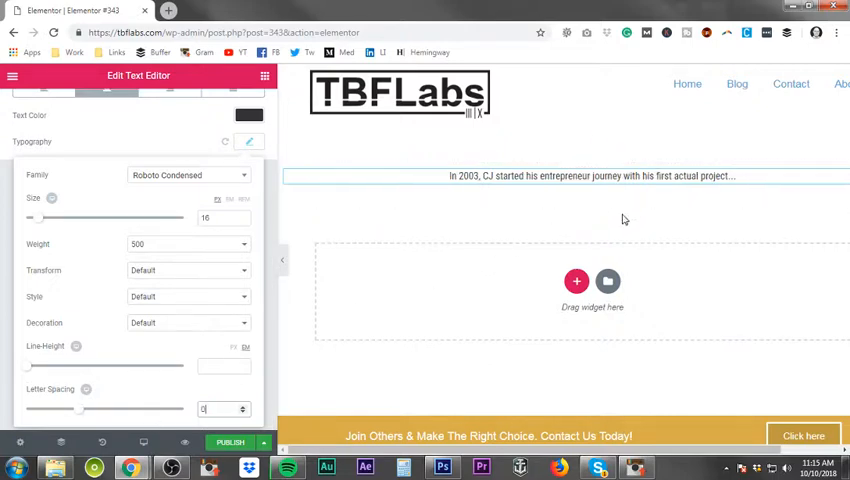
{"action": "mouse_move", "coordinate": [144, 442]}
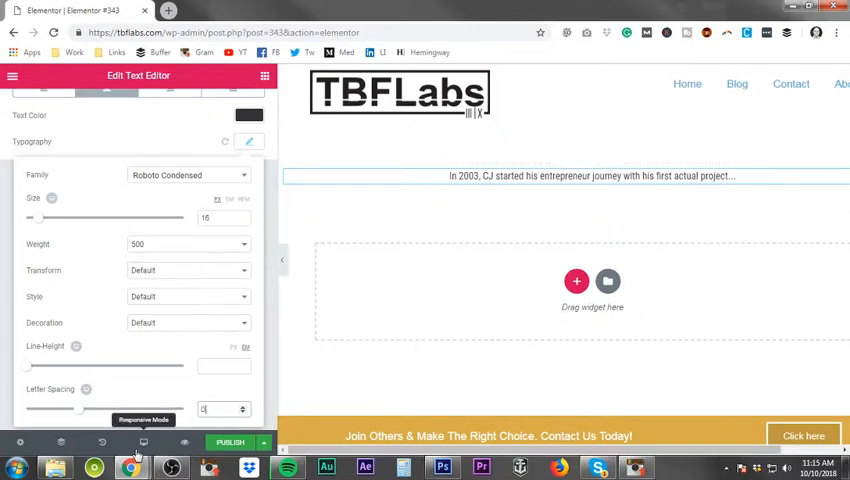
{"action": "mouse_move", "coordinate": [548, 138]}
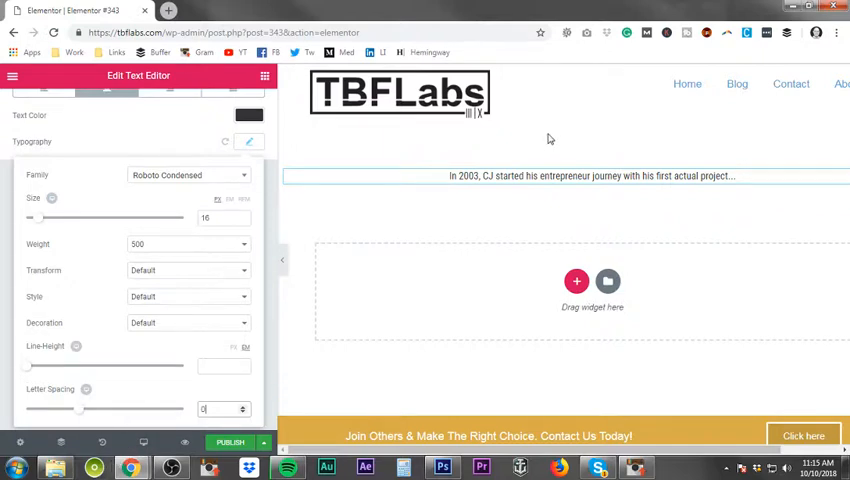
{"action": "mouse_move", "coordinate": [144, 440]}
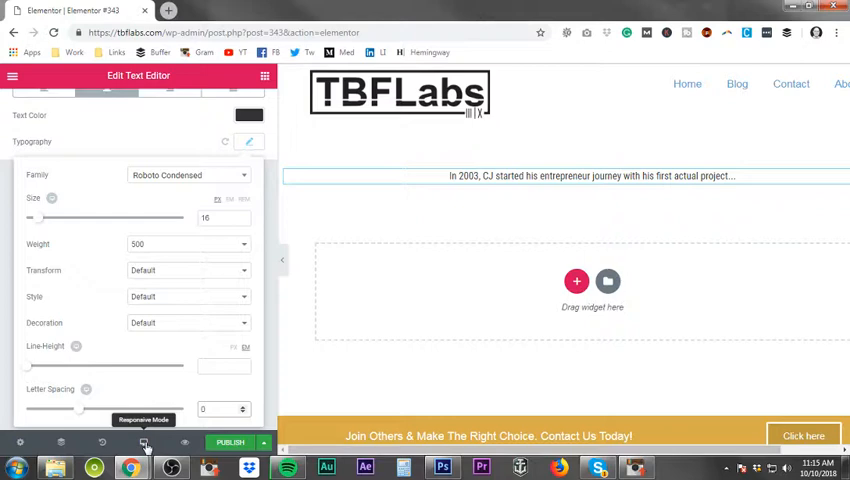
Preview the page at tablet width, then go back to the desktop layout
{"action": "left_click", "coordinate": [144, 442]}
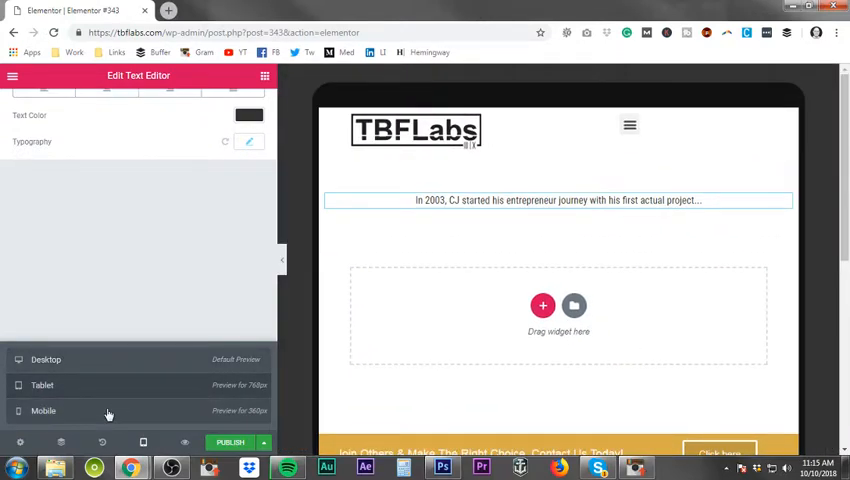
{"action": "left_click", "coordinate": [44, 410]}
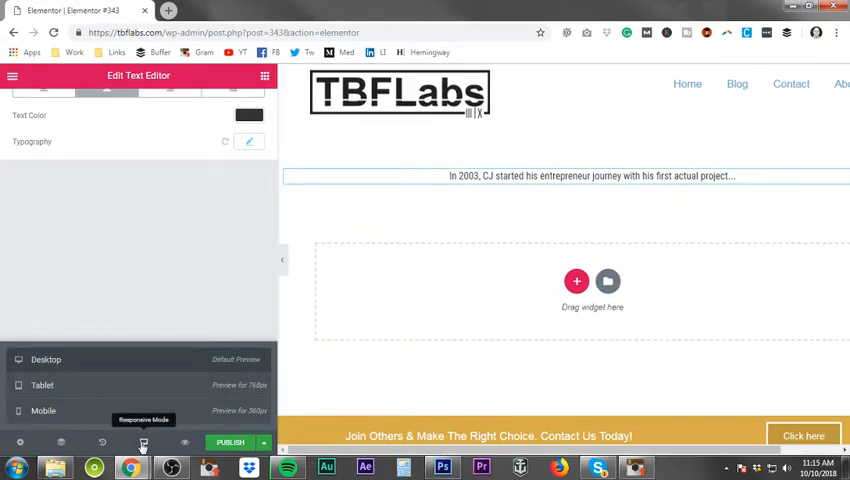
{"action": "left_click", "coordinate": [138, 104]}
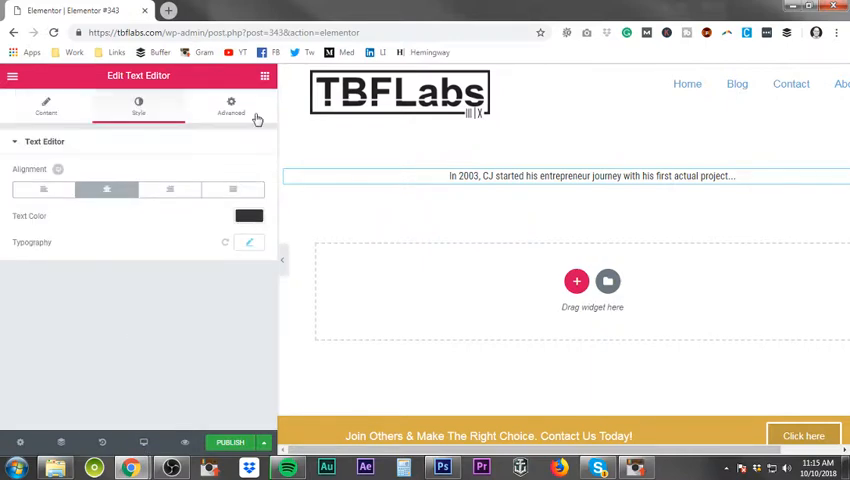
Review the paragraph's Advanced settings, including Responsive device visibility and Custom CSS, changing nothing
{"action": "left_click", "coordinate": [230, 106]}
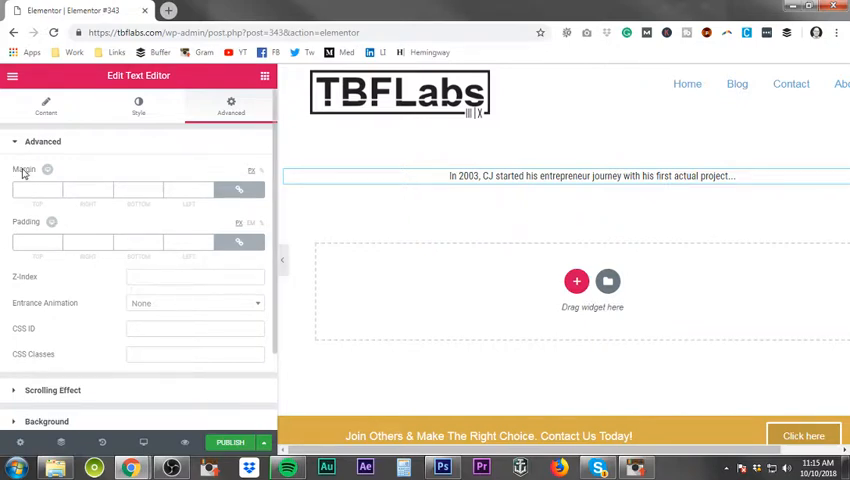
{"action": "scroll", "scroll_direction": "down", "scroll_amount": 3}
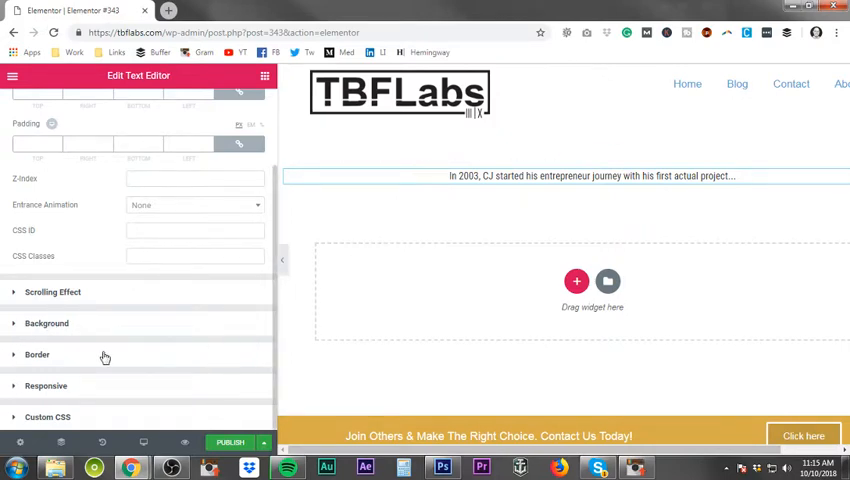
{"action": "mouse_move", "coordinate": [76, 390]}
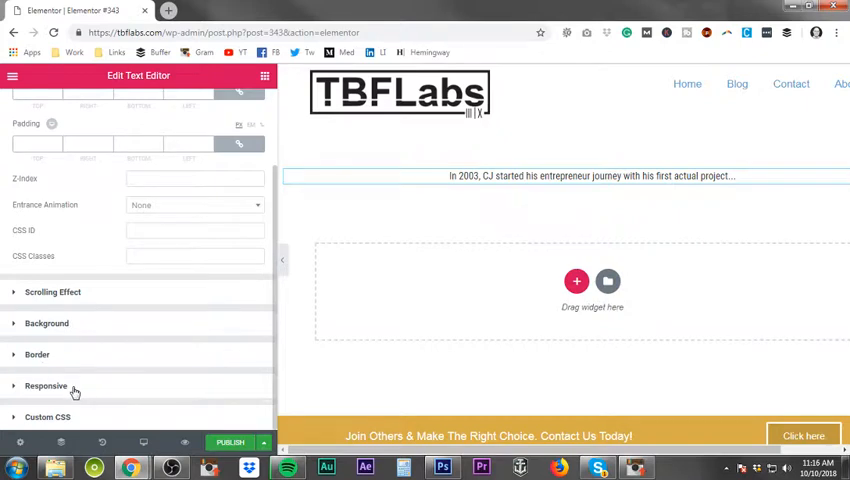
{"action": "left_click", "coordinate": [46, 384]}
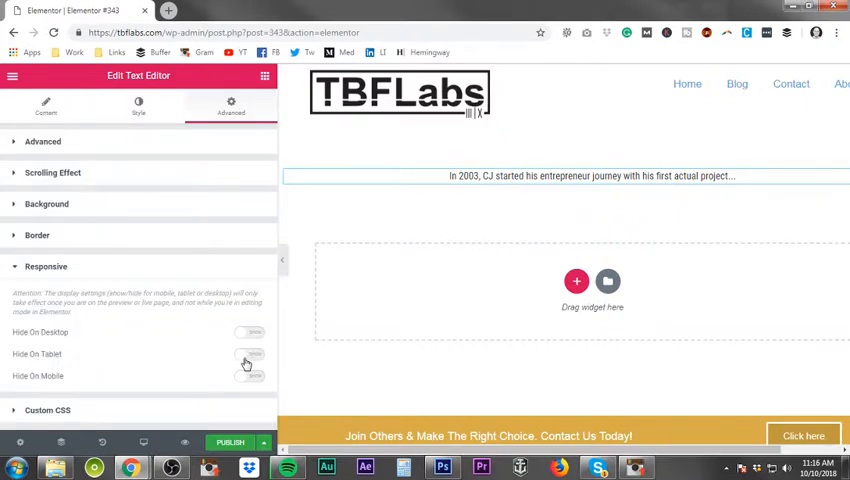
{"action": "left_click", "coordinate": [46, 266]}
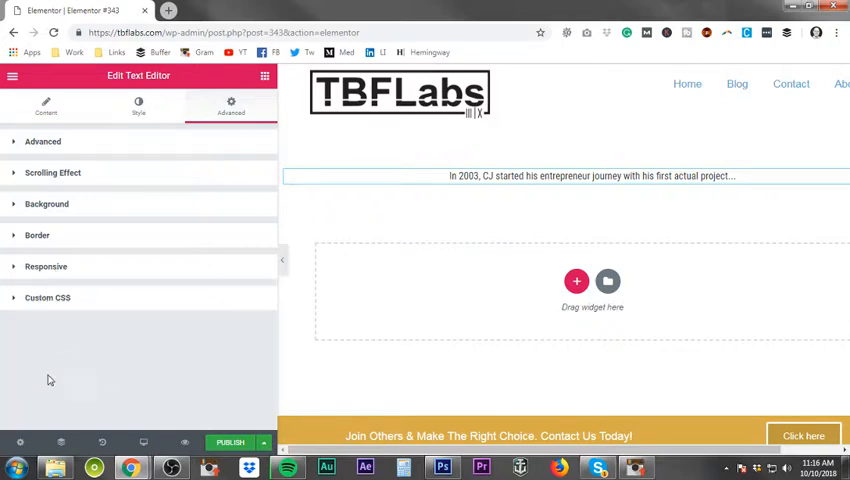
{"action": "mouse_move", "coordinate": [250, 378]}
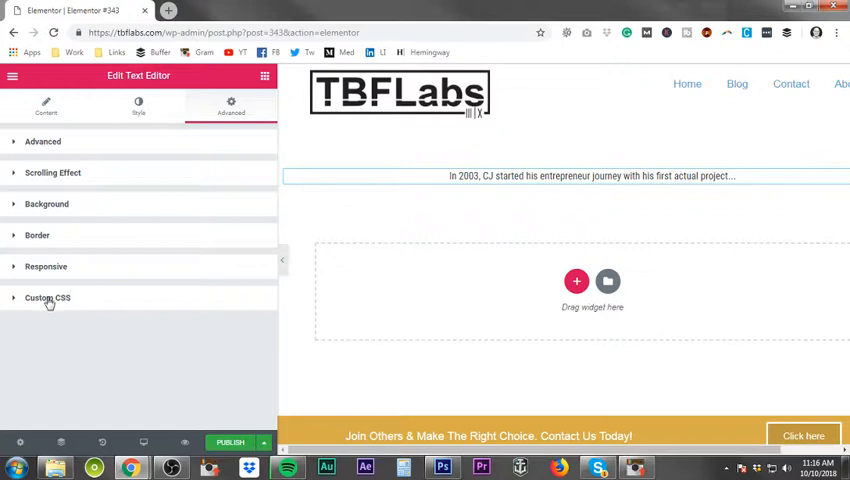
{"action": "left_click", "coordinate": [48, 296]}
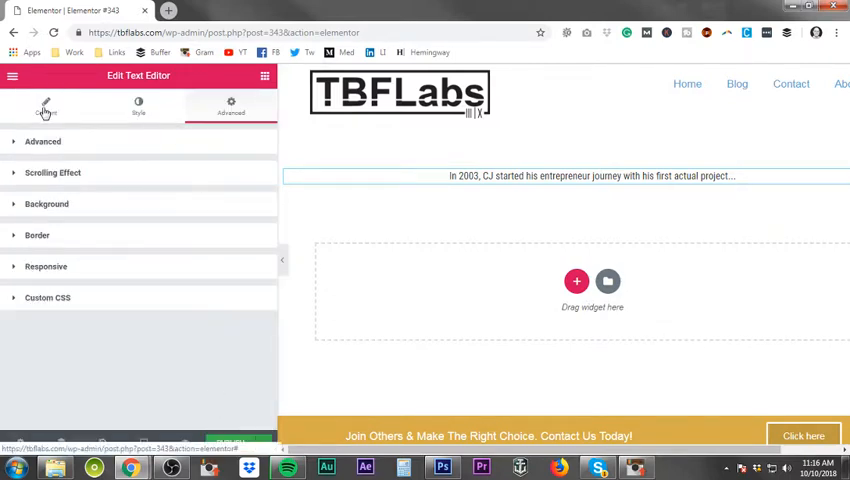
Return to the Content settings showing the CJ 2003 entrepreneur journey paragraph text unchanged
{"action": "left_click", "coordinate": [46, 104]}
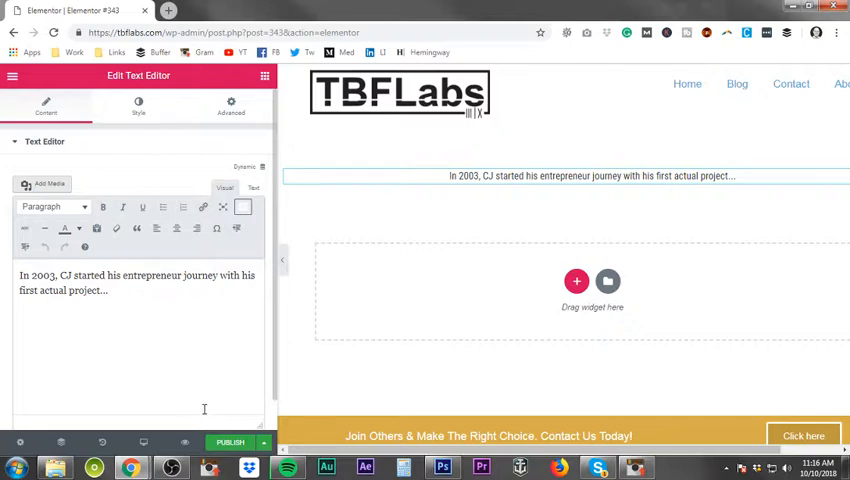
{"action": "mouse_move", "coordinate": [184, 440]}
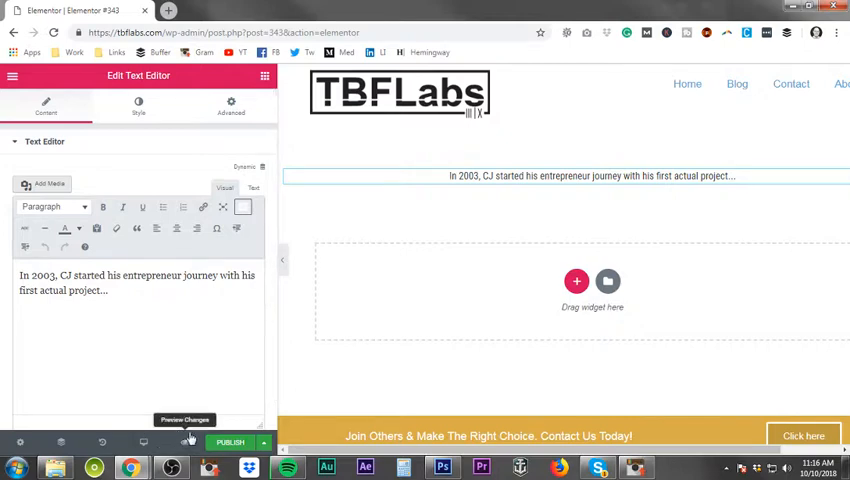
{"action": "mouse_move", "coordinate": [456, 240]}
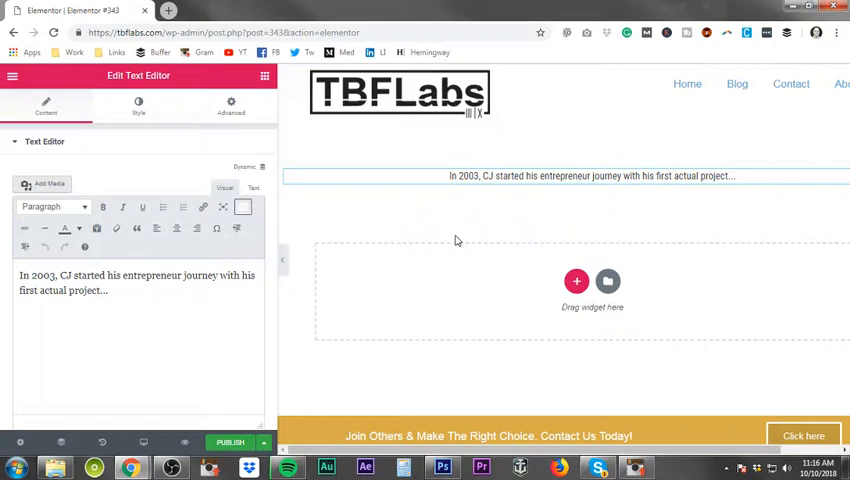
{"action": "mouse_move", "coordinate": [460, 242]}
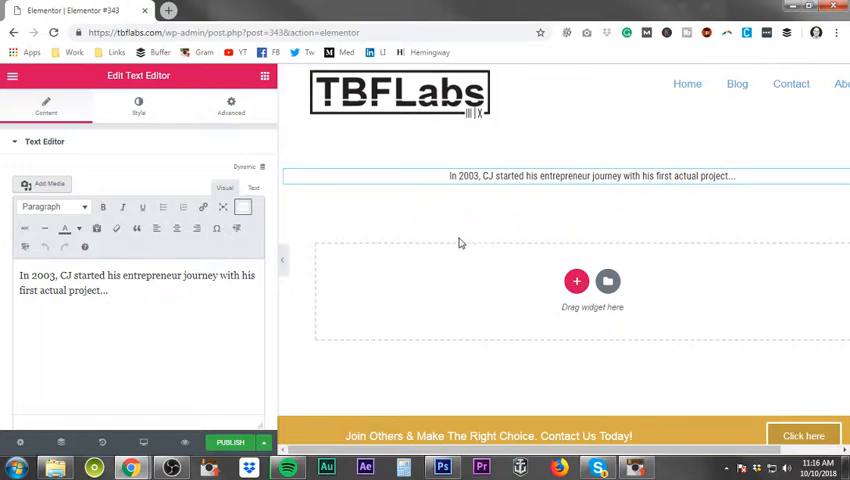
{"action": "mouse_move", "coordinate": [464, 236]}
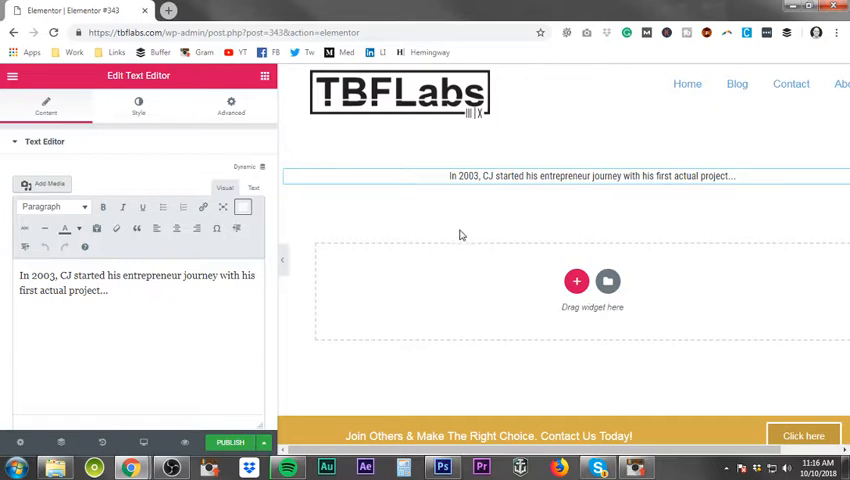
{"action": "mouse_move", "coordinate": [452, 240]}
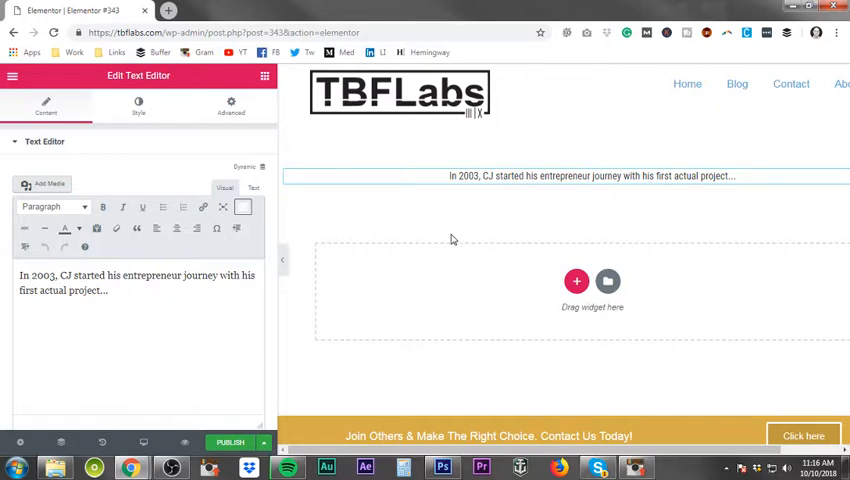